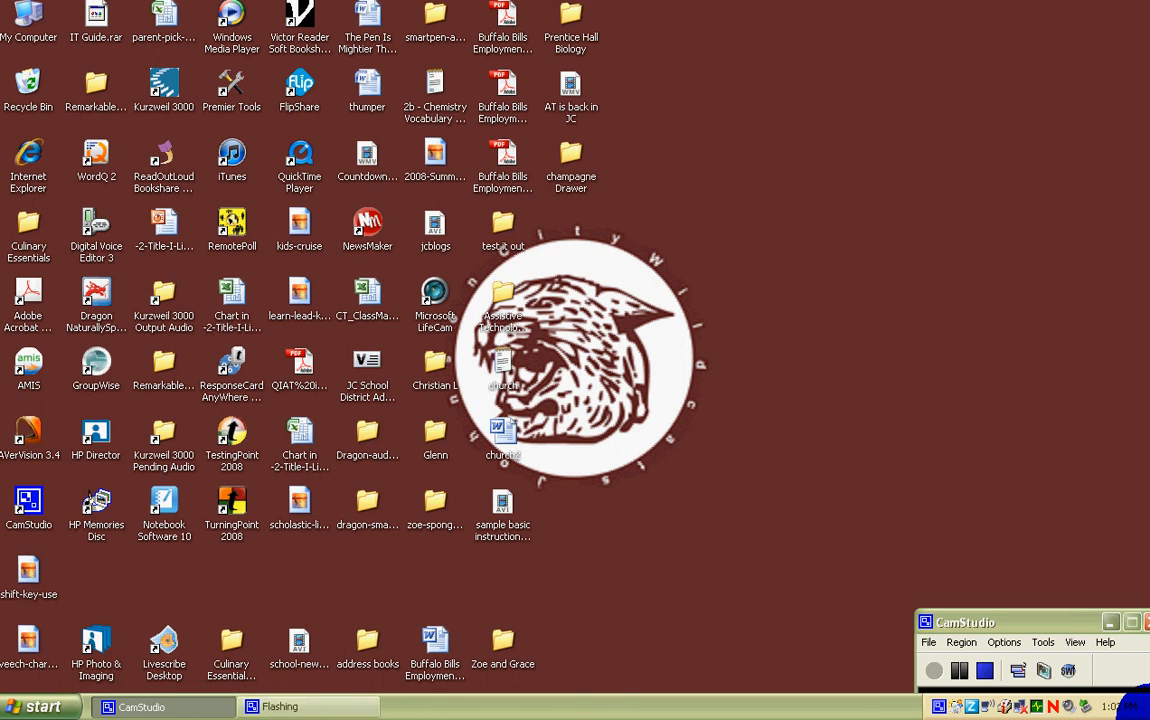
{"action": "mouse_move", "coordinate": [740, 604]}
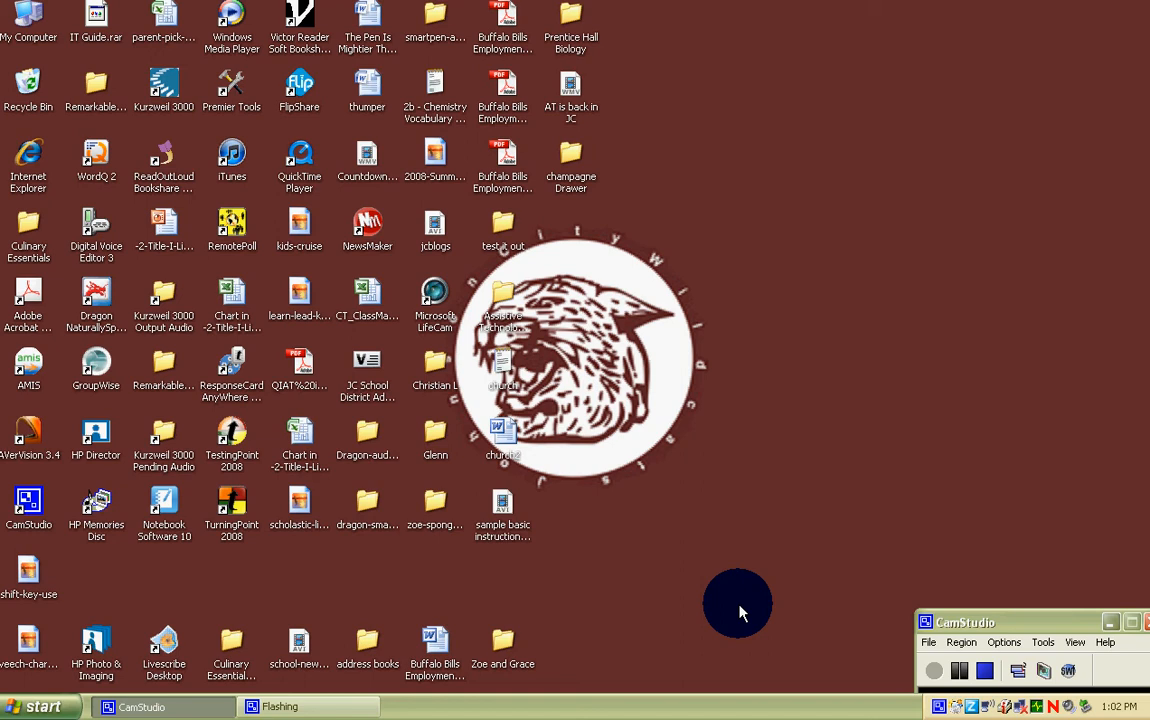
{"action": "mouse_move", "coordinate": [220, 630]}
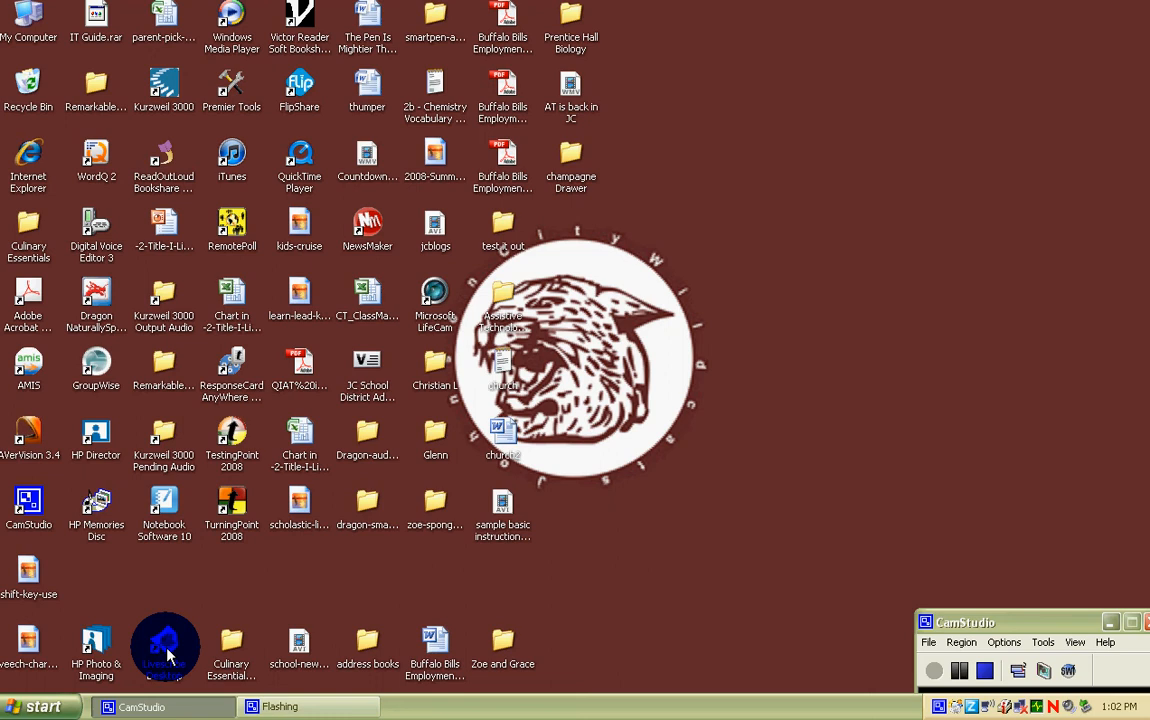
Expand the Windows XP Start menu's All Programs list to reach Livescribe Desktop
{"action": "left_click", "coordinate": [40, 708]}
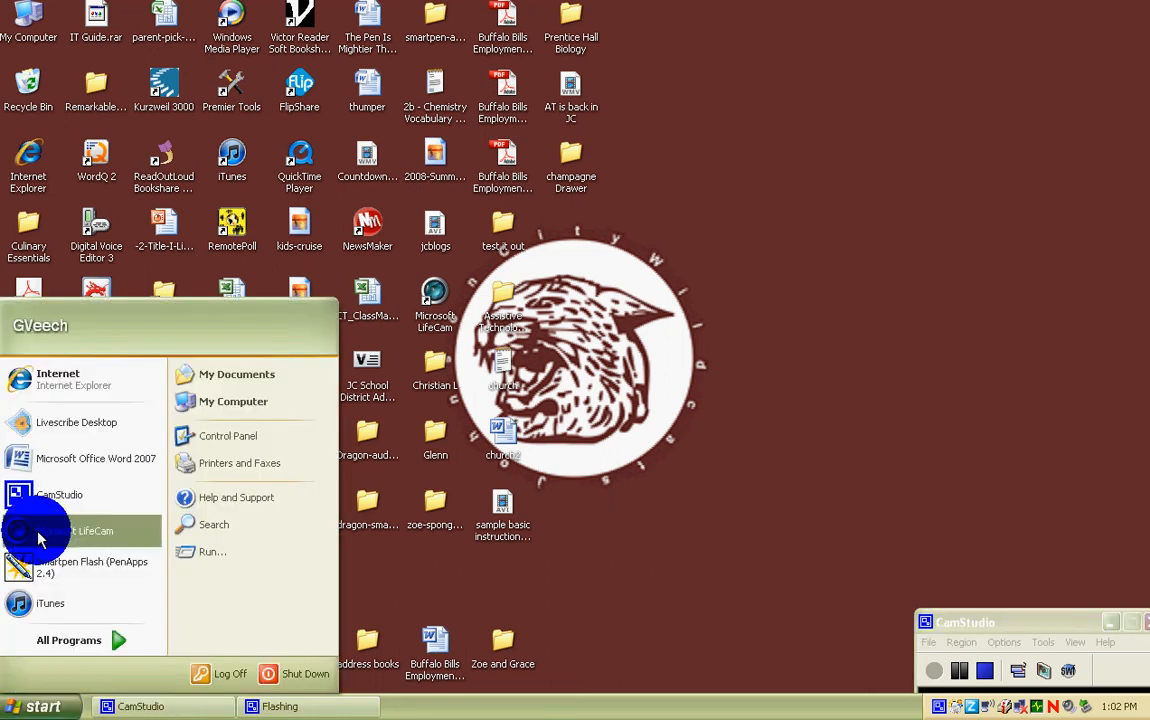
{"action": "mouse_move", "coordinate": [104, 640]}
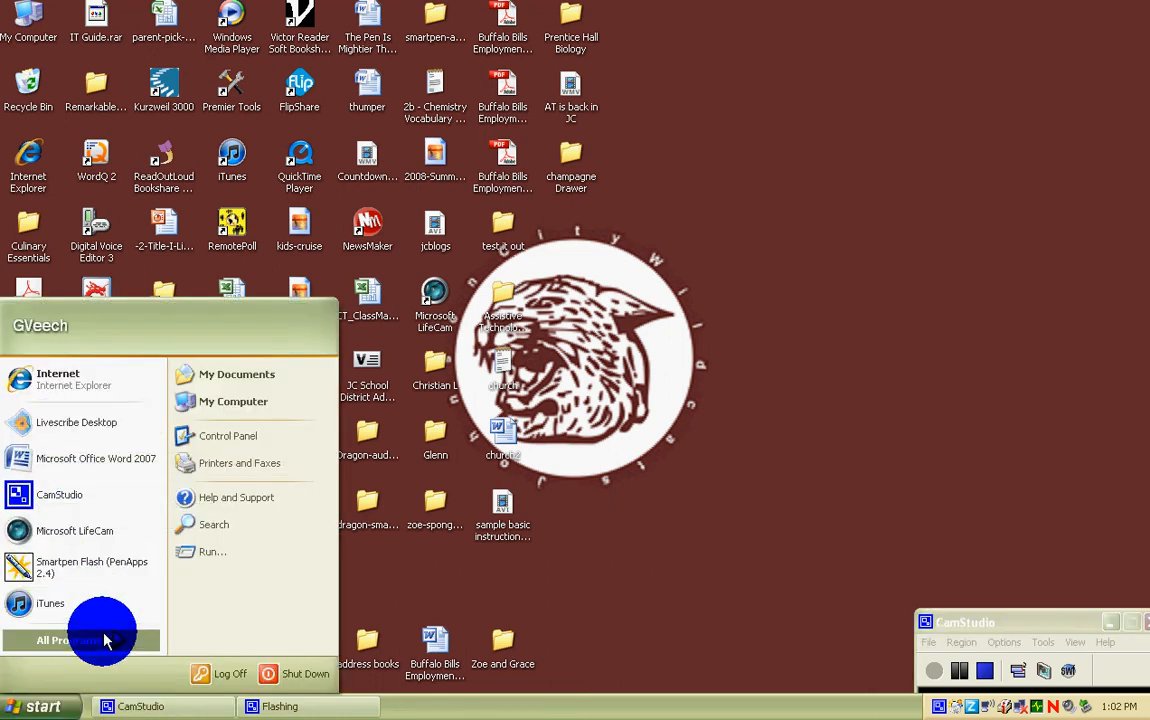
{"action": "left_click", "coordinate": [68, 640]}
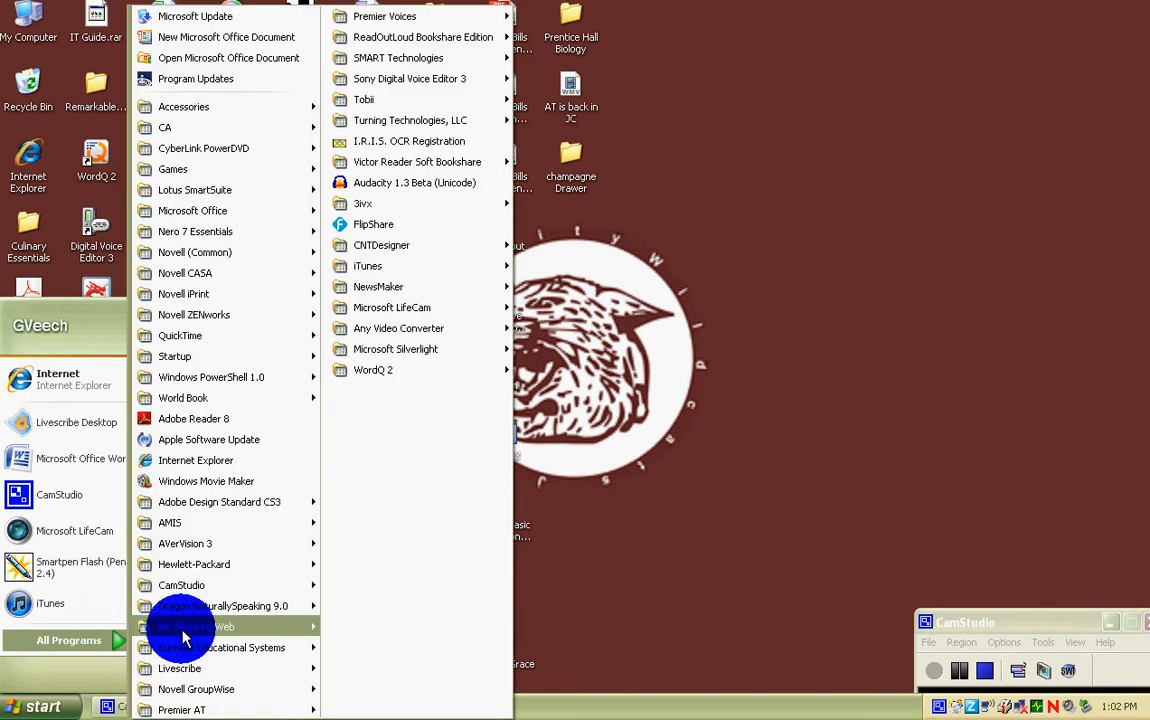
{"action": "mouse_move", "coordinate": [180, 668]}
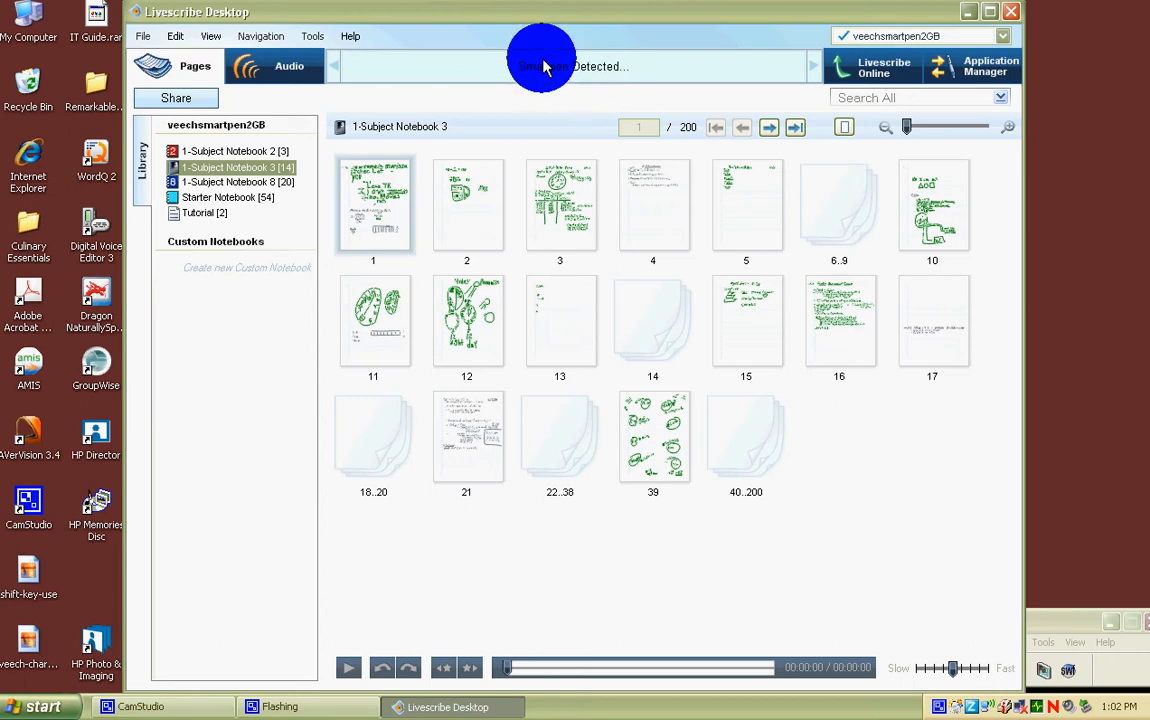
{"action": "mouse_move", "coordinate": [558, 104]}
{"action": "type", "text": "poverty"}
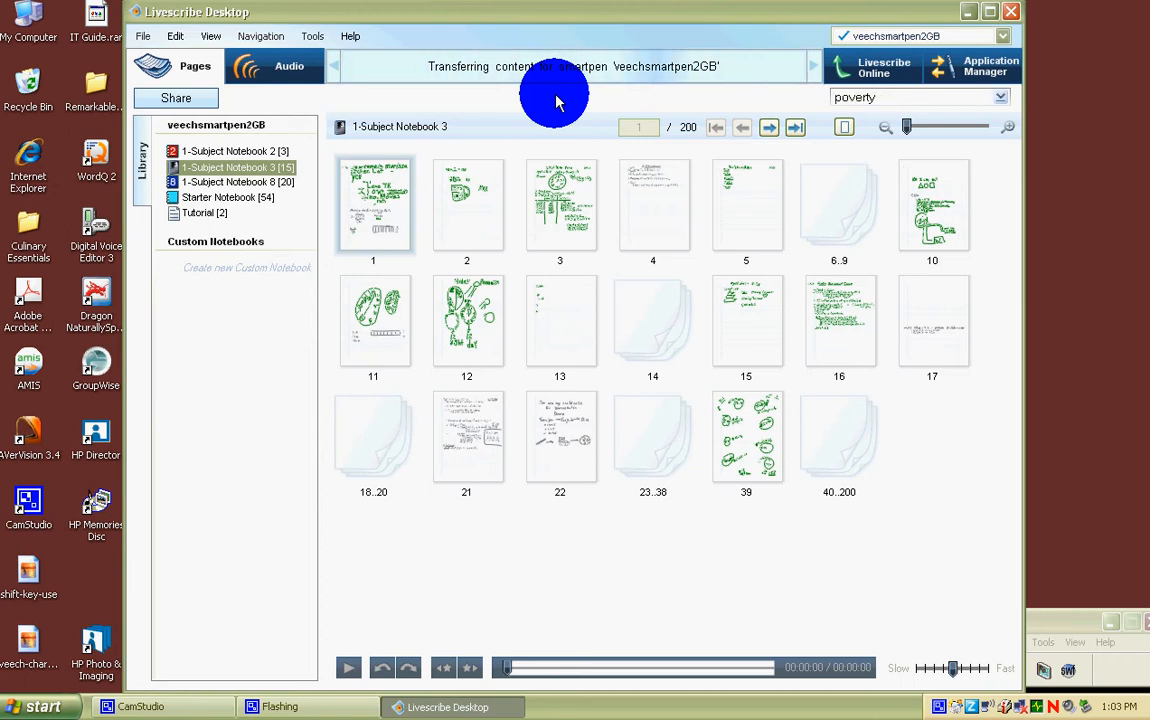
{"action": "mouse_move", "coordinate": [796, 470]}
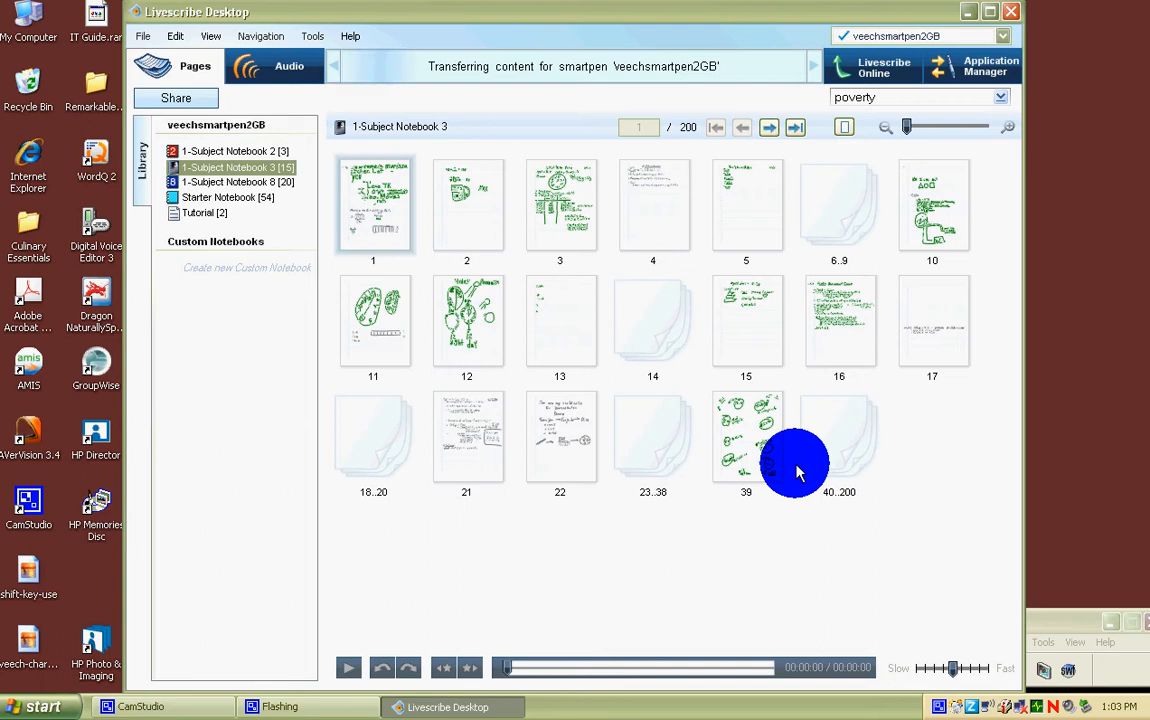
{"action": "mouse_move", "coordinate": [846, 432]}
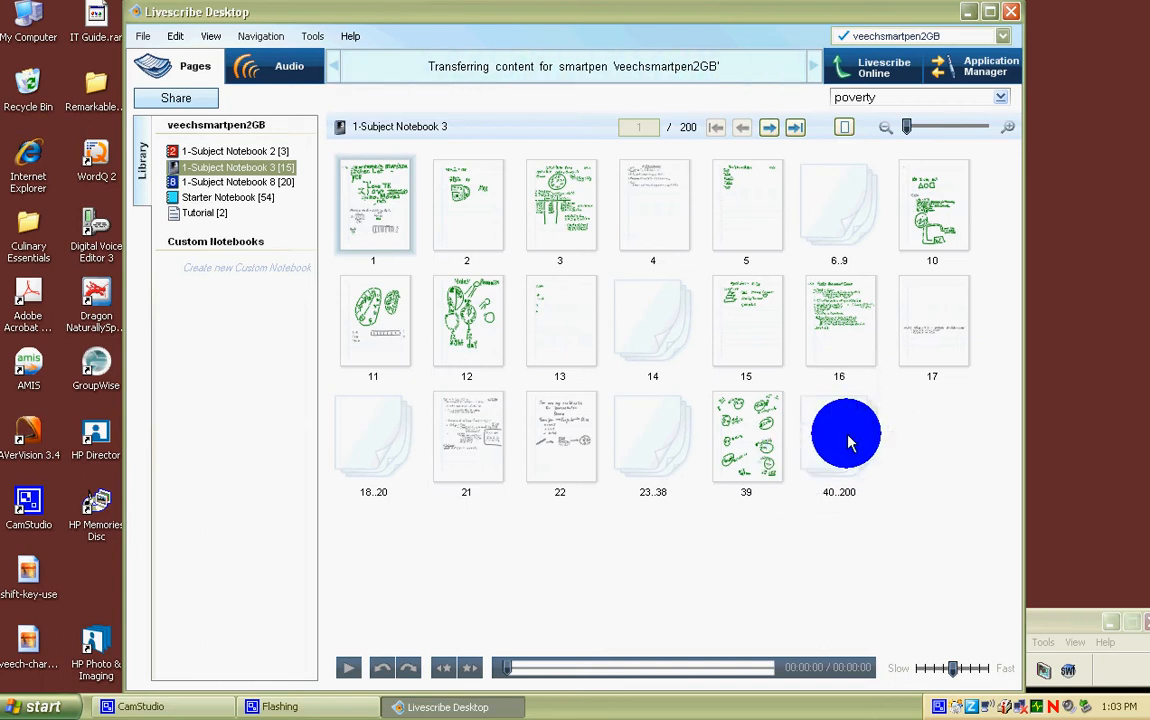
{"action": "mouse_move", "coordinate": [756, 522]}
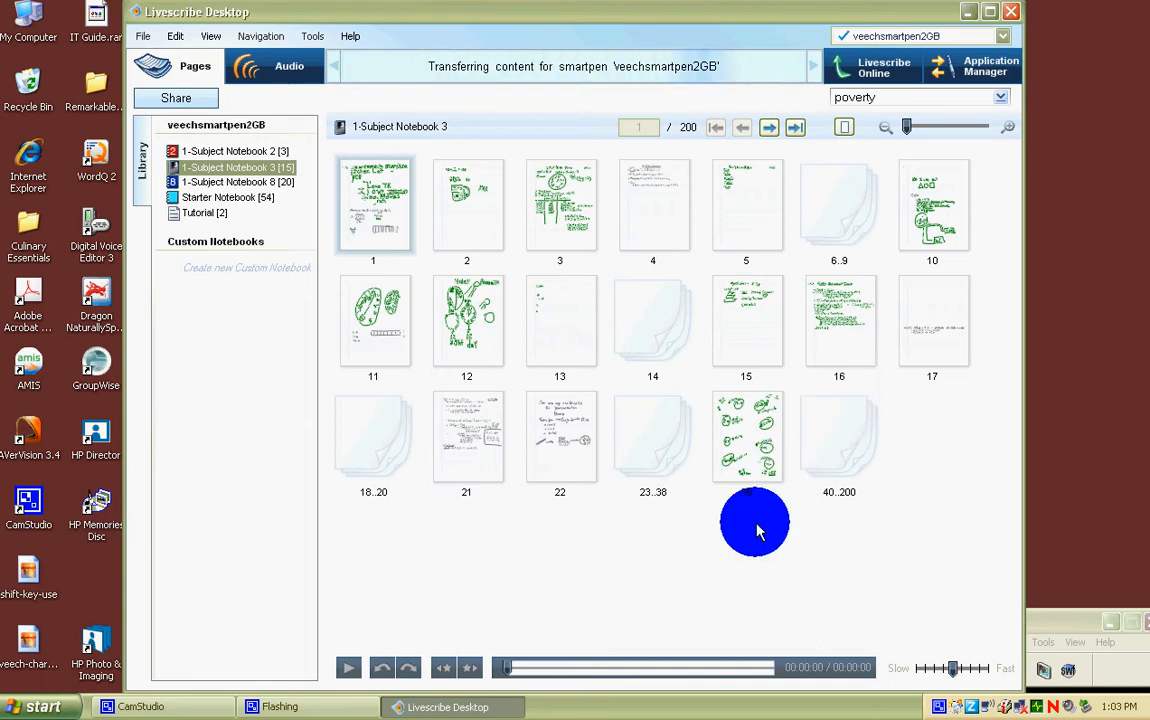
{"action": "mouse_move", "coordinate": [680, 438]}
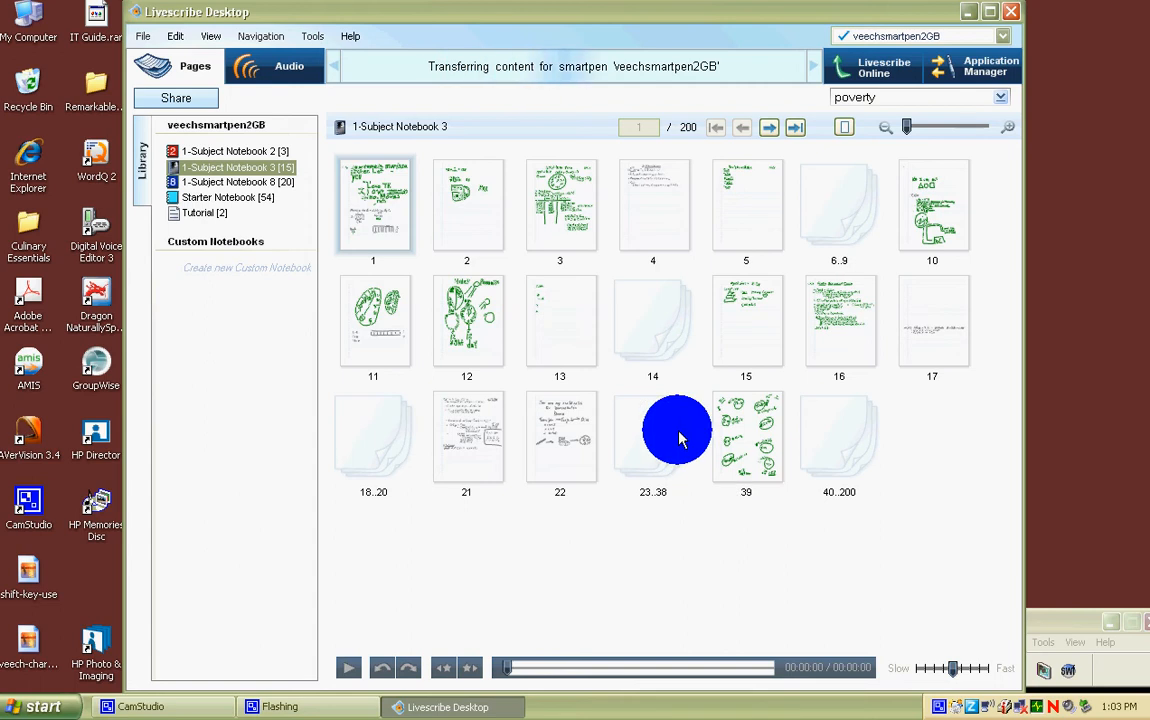
{"action": "mouse_move", "coordinate": [248, 204]}
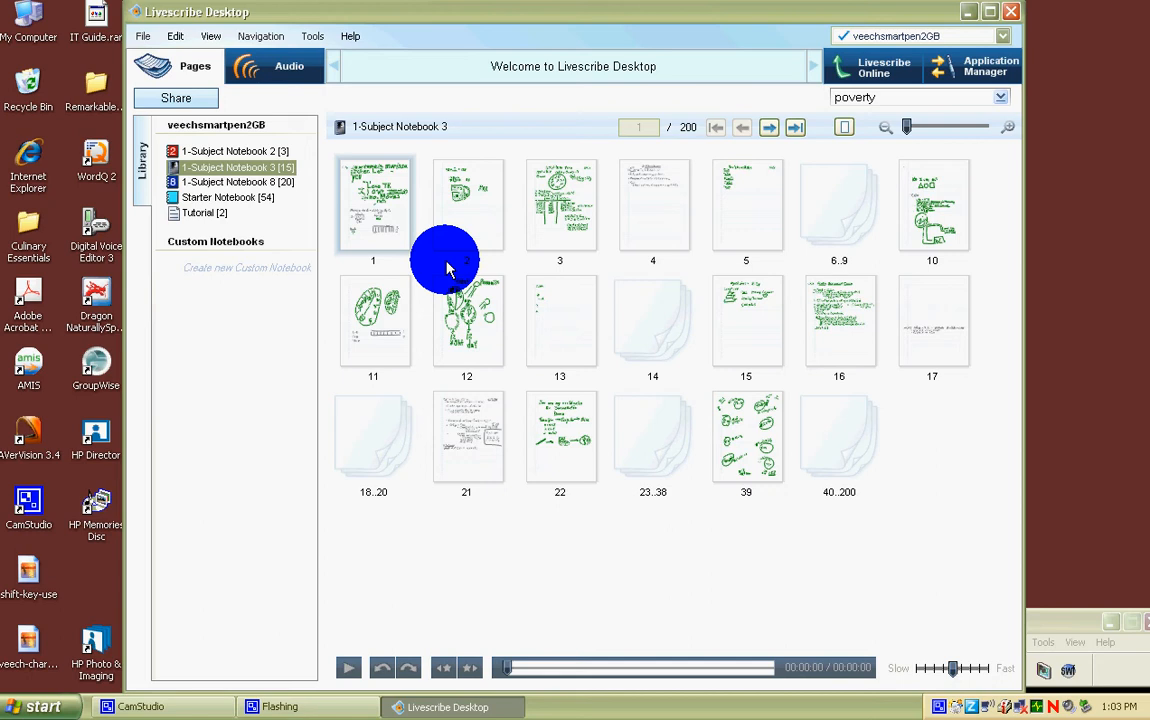
{"action": "mouse_move", "coordinate": [364, 644]}
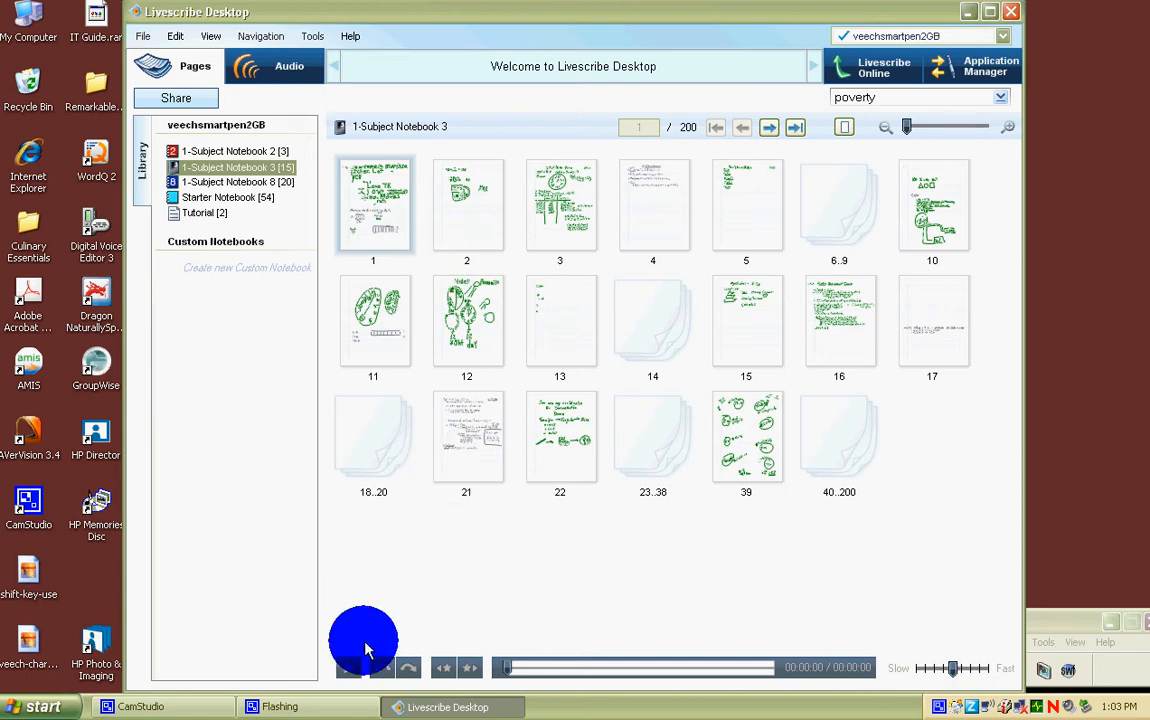
{"action": "mouse_move", "coordinate": [348, 668]}
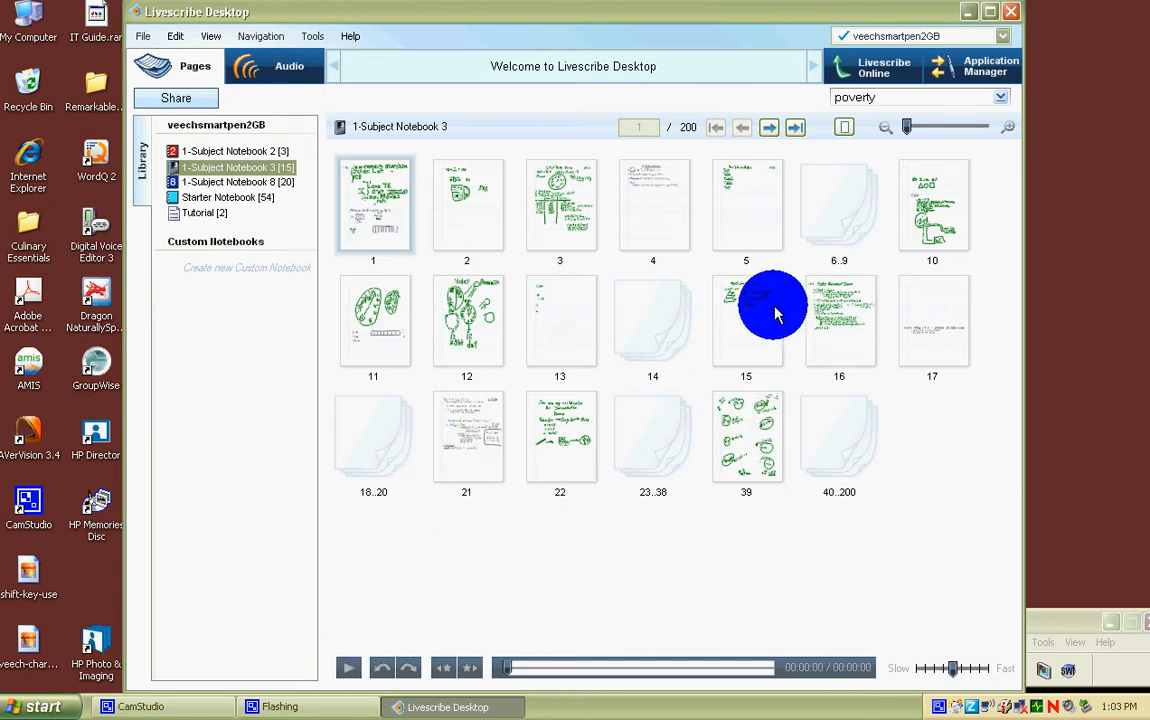
{"action": "mouse_move", "coordinate": [986, 136]}
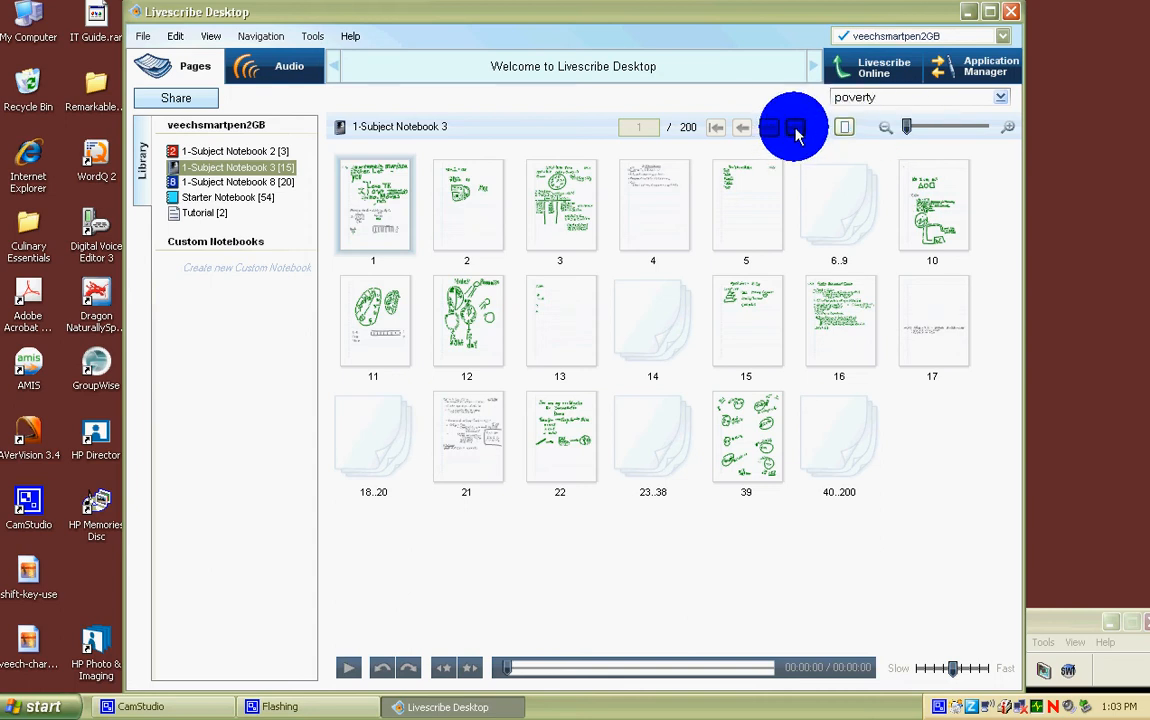
Step forward through 1-Subject Notebook 3 until page 4 of 200 is current
{"action": "left_click", "coordinate": [744, 128]}
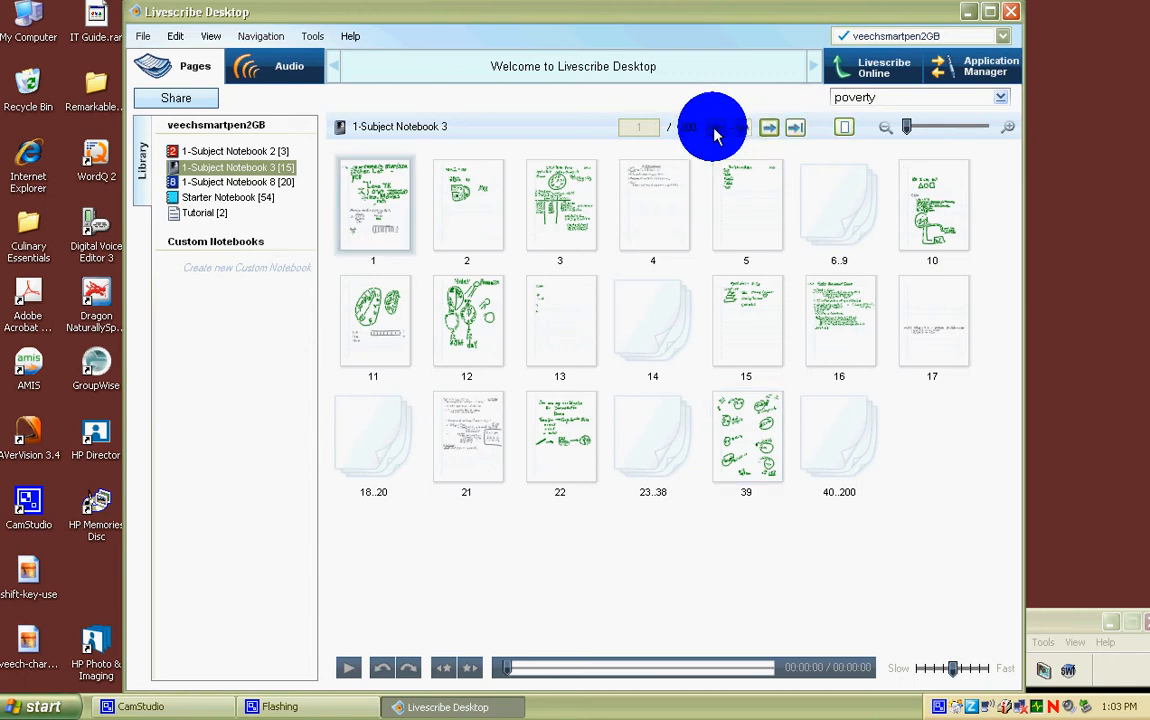
{"action": "left_click", "coordinate": [768, 128]}
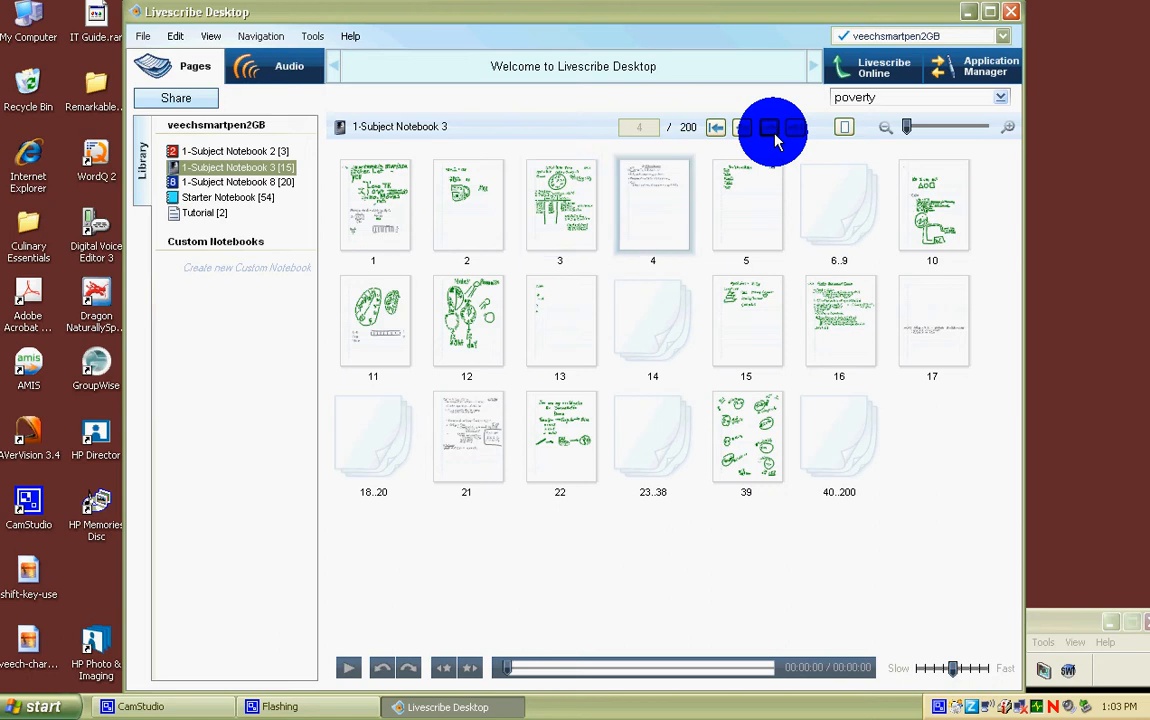
{"action": "mouse_move", "coordinate": [1068, 624]}
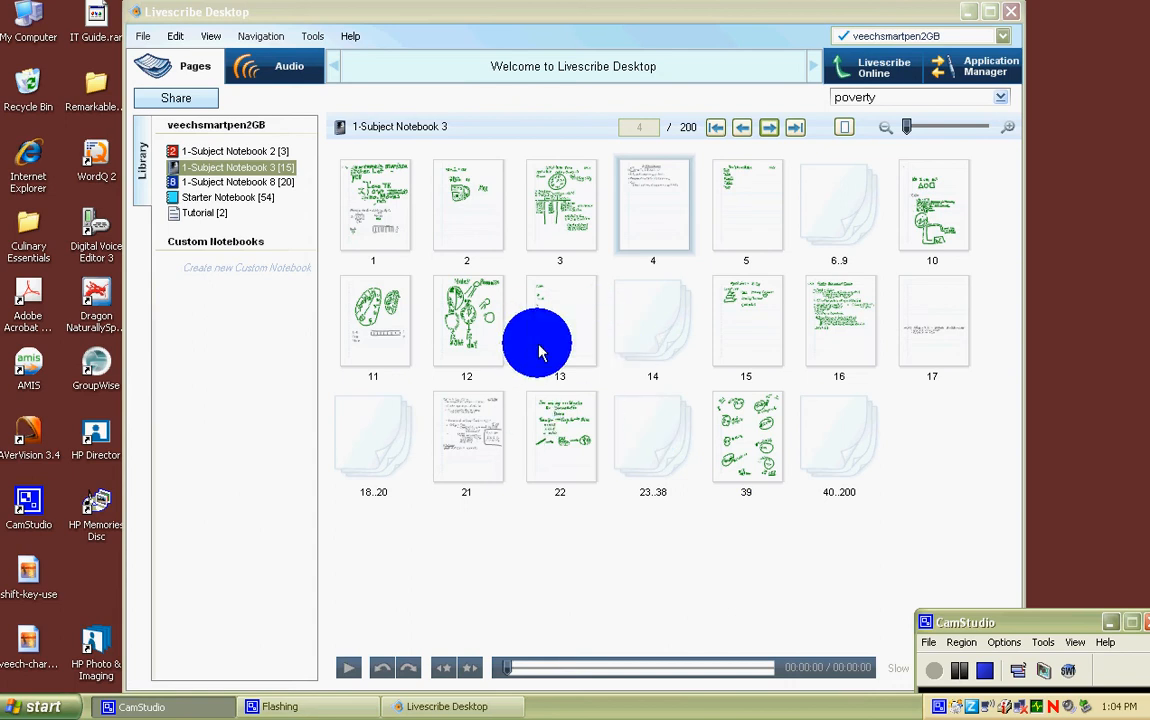
{"action": "mouse_move", "coordinate": [548, 436]}
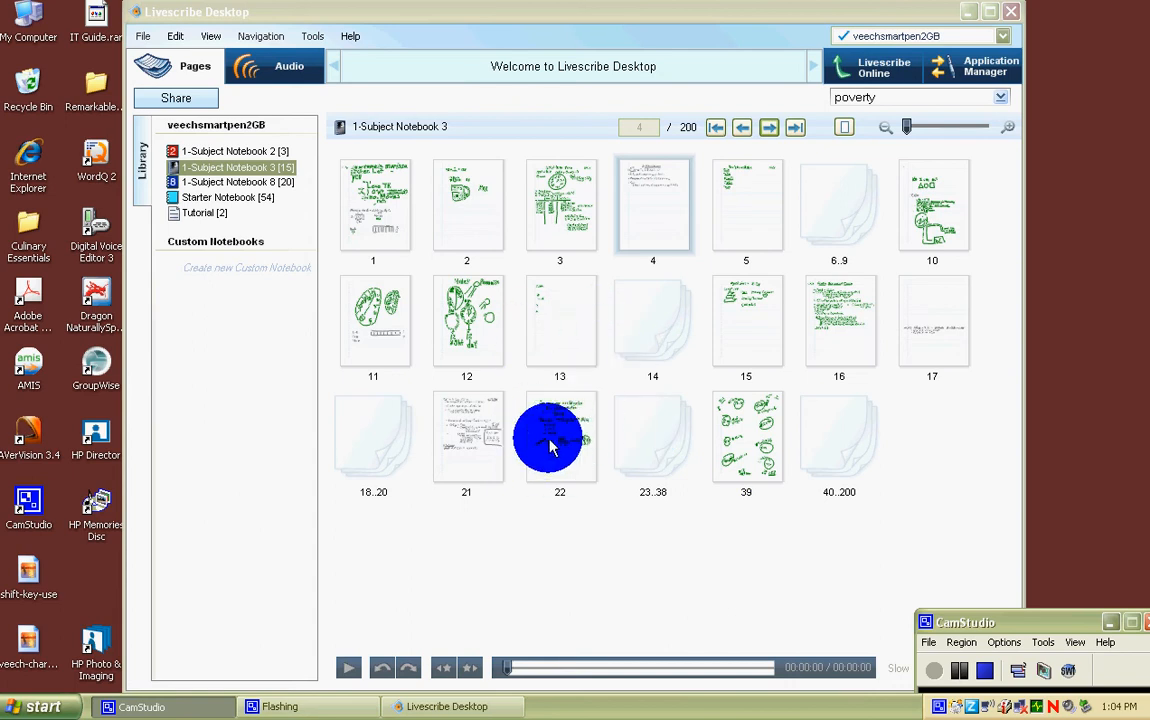
Show page 22's handwritten demonstration notes full-size with the whole page in view
{"action": "double_click", "coordinate": [560, 436]}
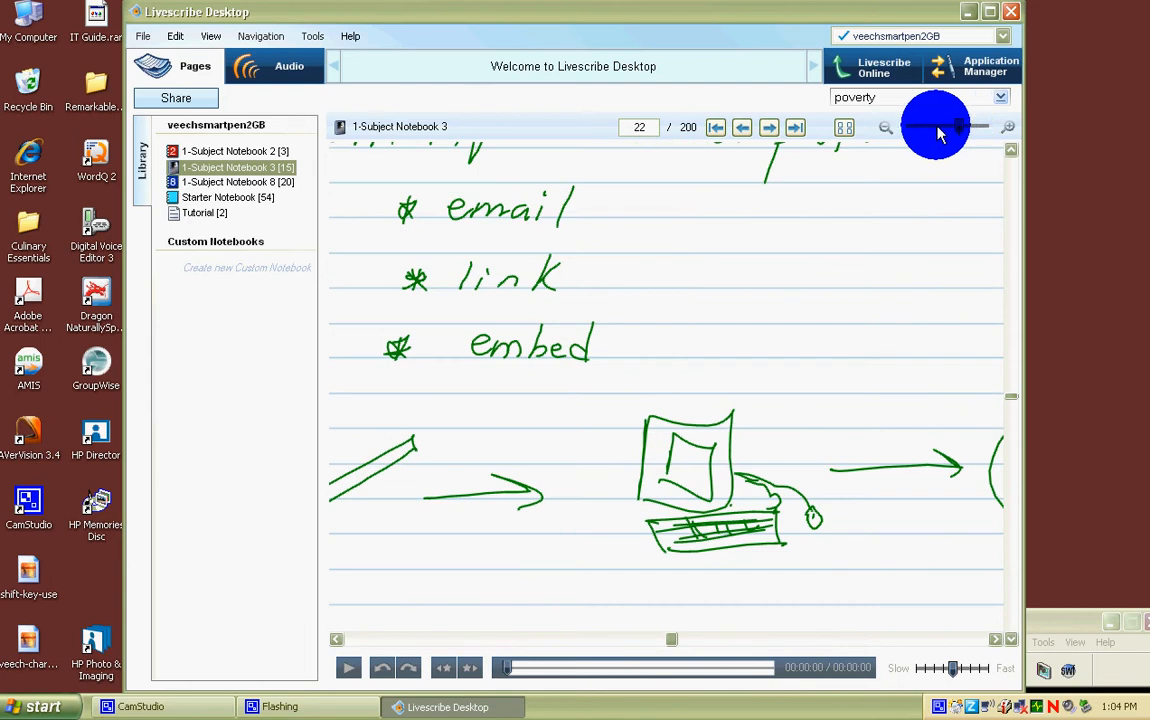
{"action": "left_click", "coordinate": [884, 128]}
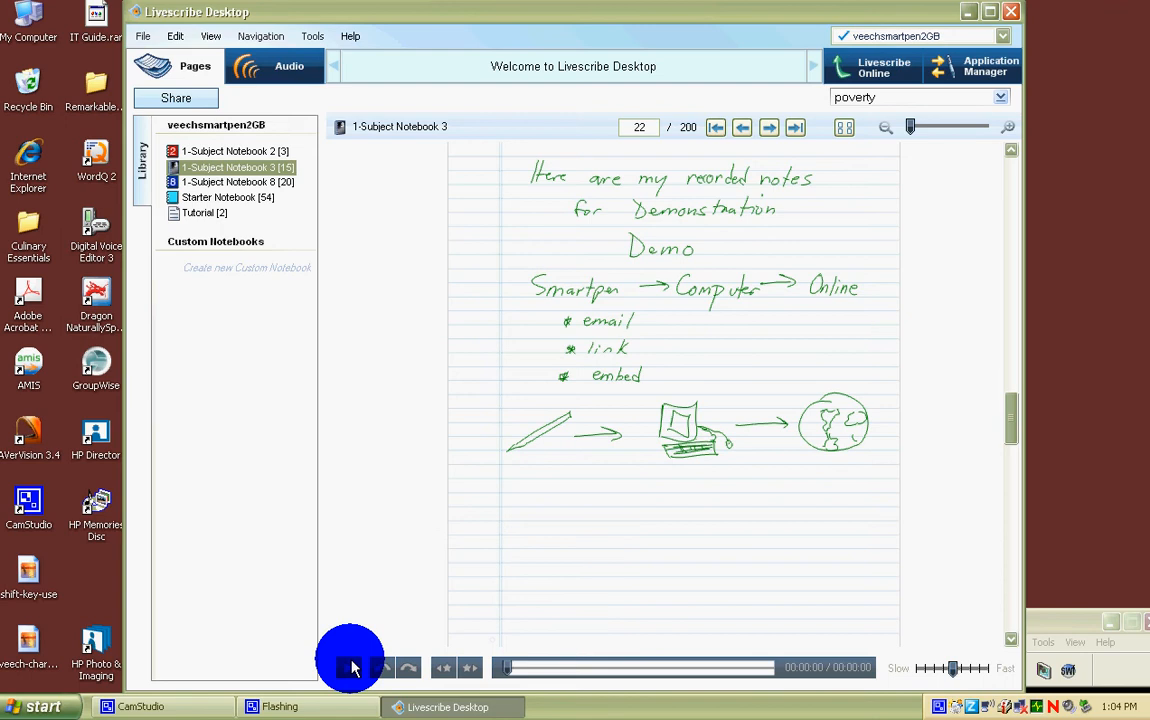
{"action": "mouse_move", "coordinate": [518, 290]}
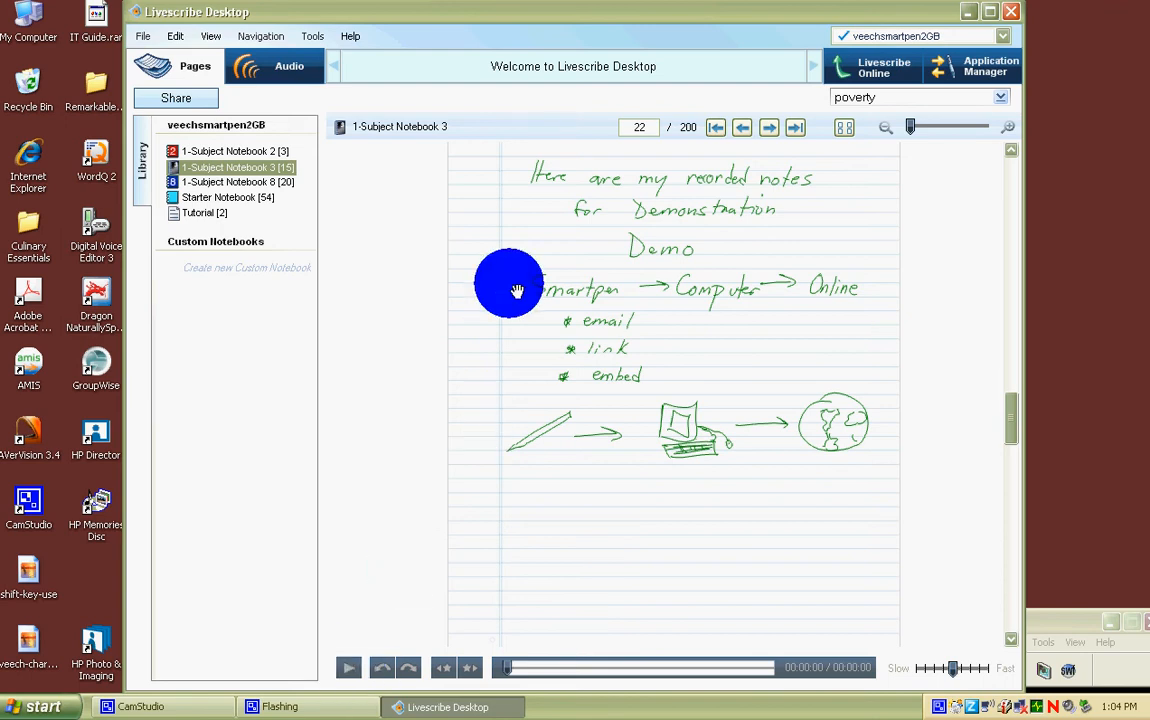
{"action": "mouse_move", "coordinate": [536, 172]}
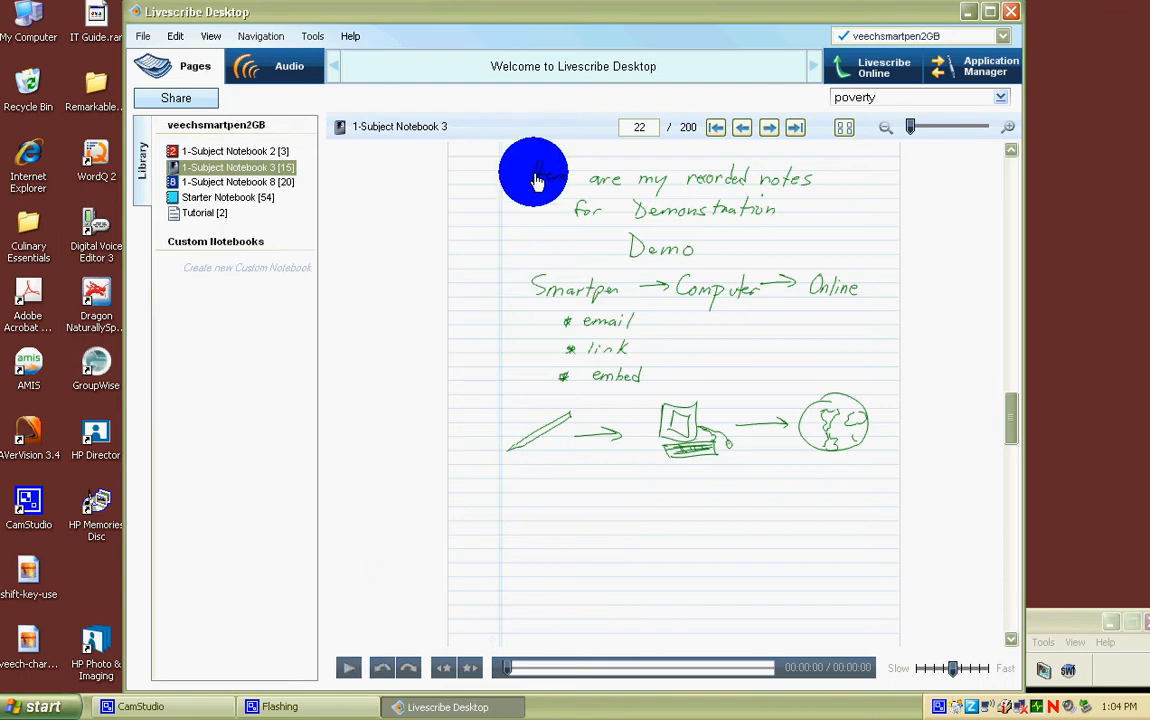
Replay page 22's recorded session to 28 seconds and pause it
{"action": "left_click", "coordinate": [348, 668]}
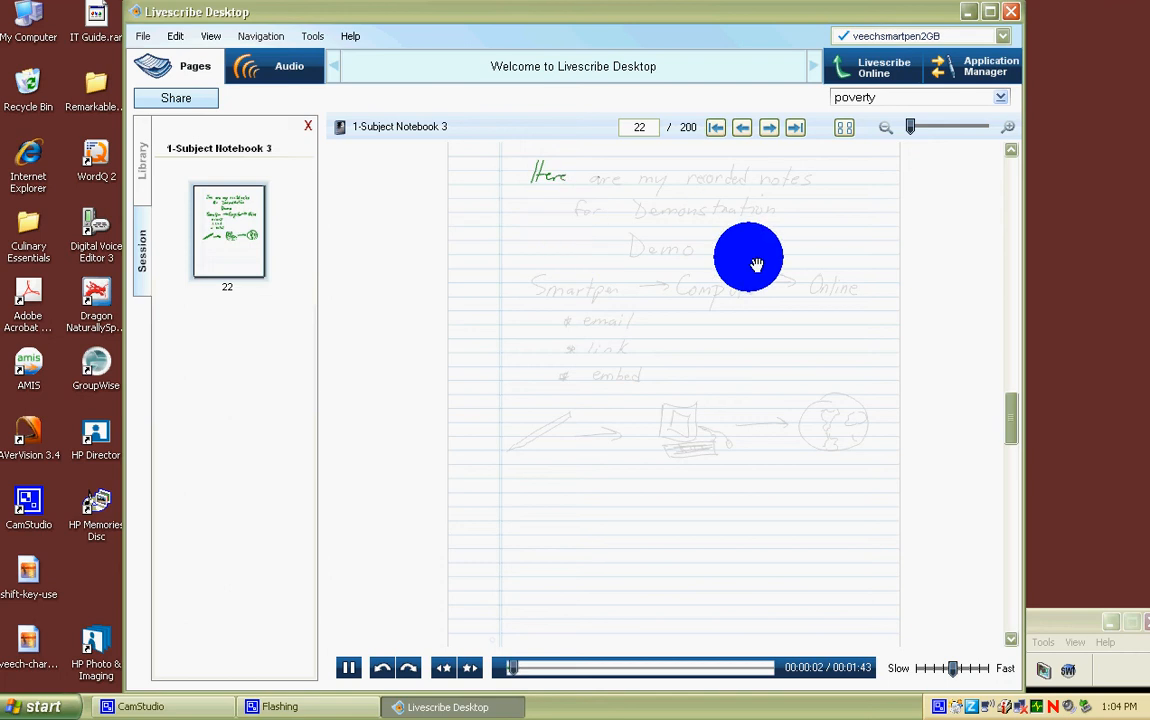
{"action": "mouse_move", "coordinate": [640, 222]}
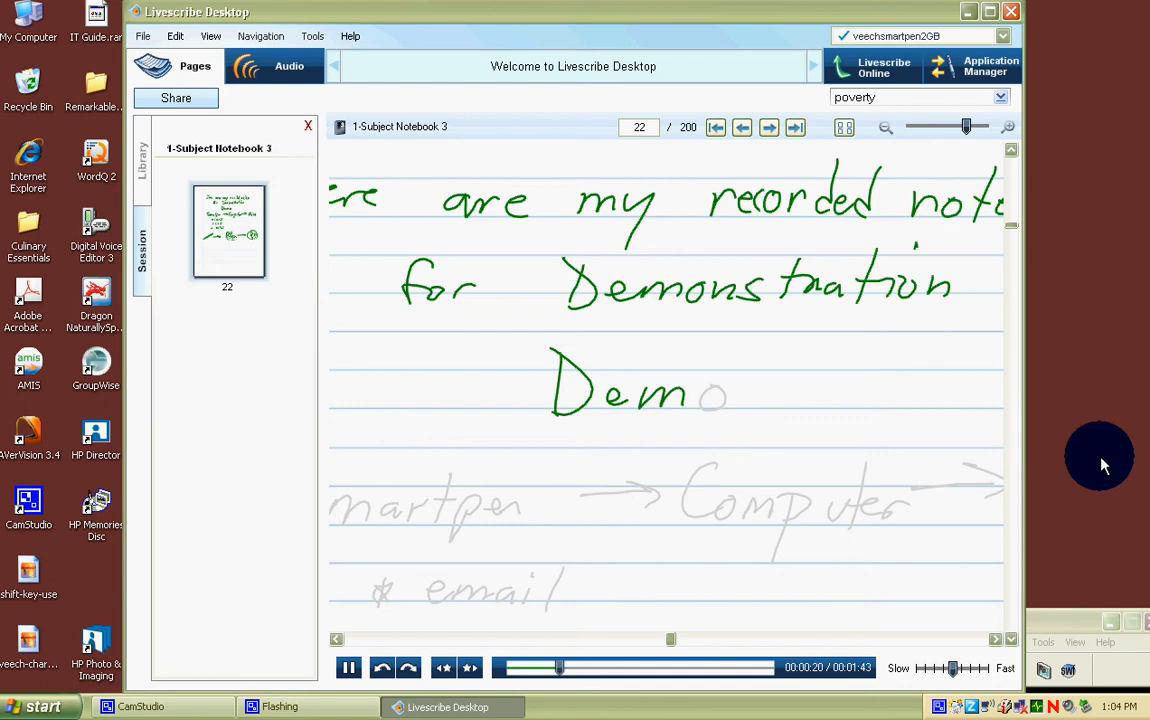
{"action": "mouse_move", "coordinate": [976, 330]}
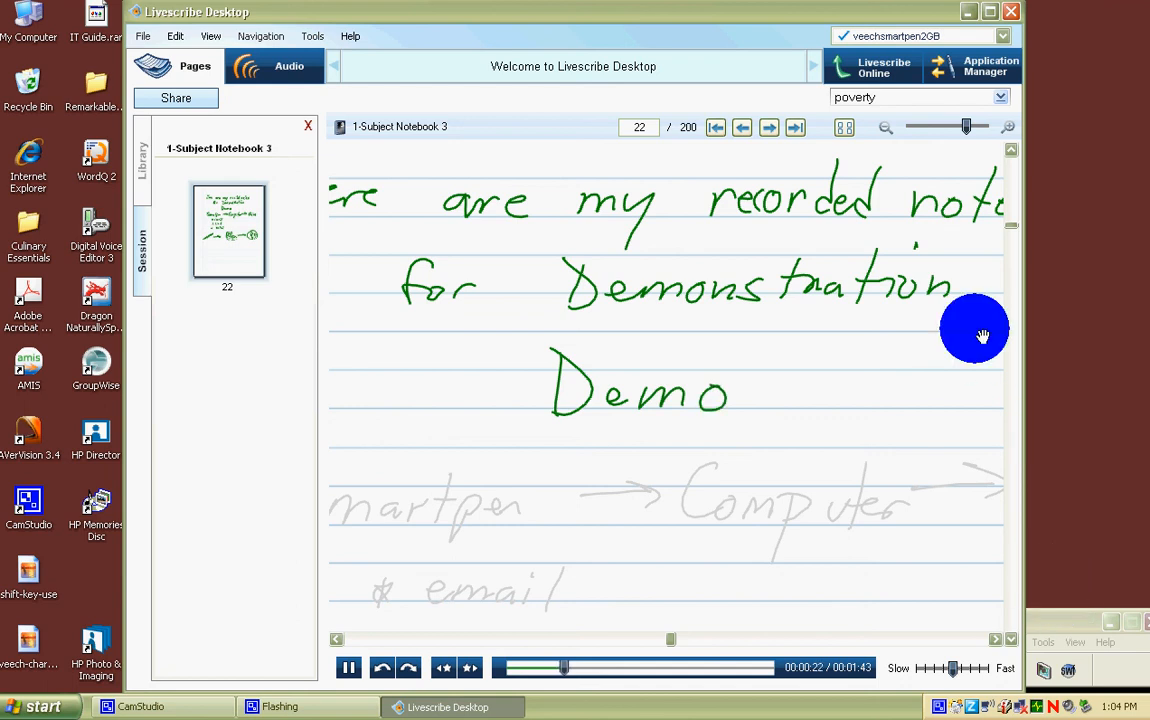
{"action": "left_click", "coordinate": [140, 706]}
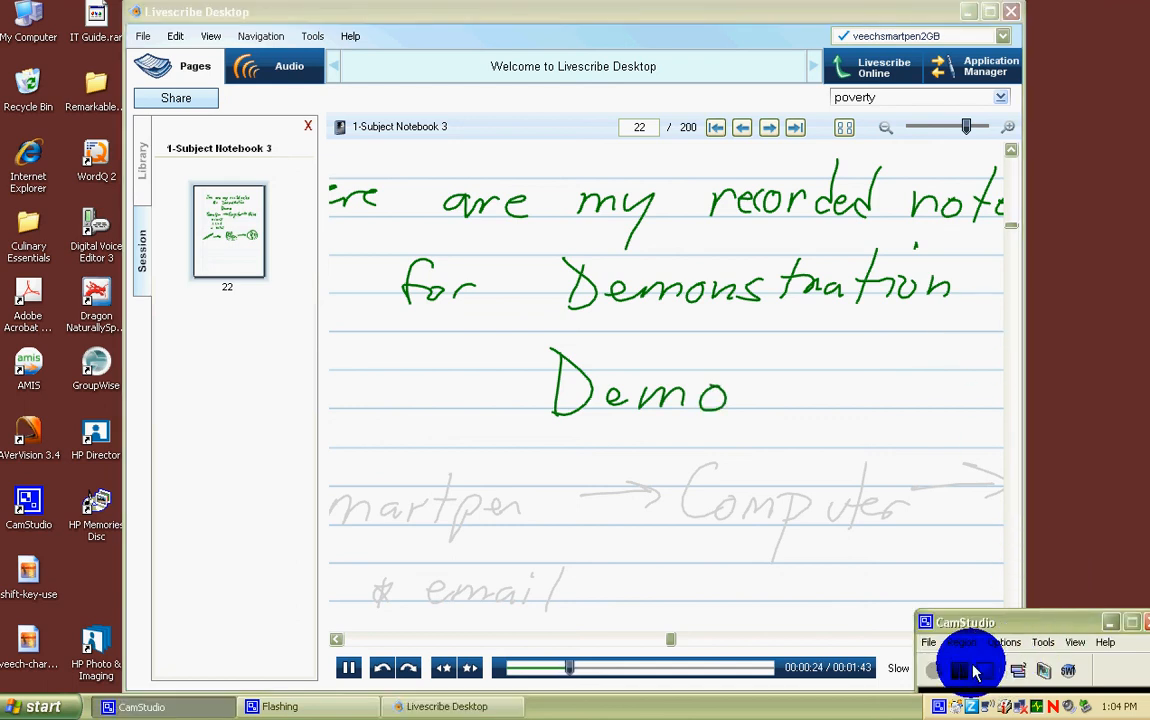
{"action": "left_click", "coordinate": [348, 668]}
{"action": "type", "text": "notes"}
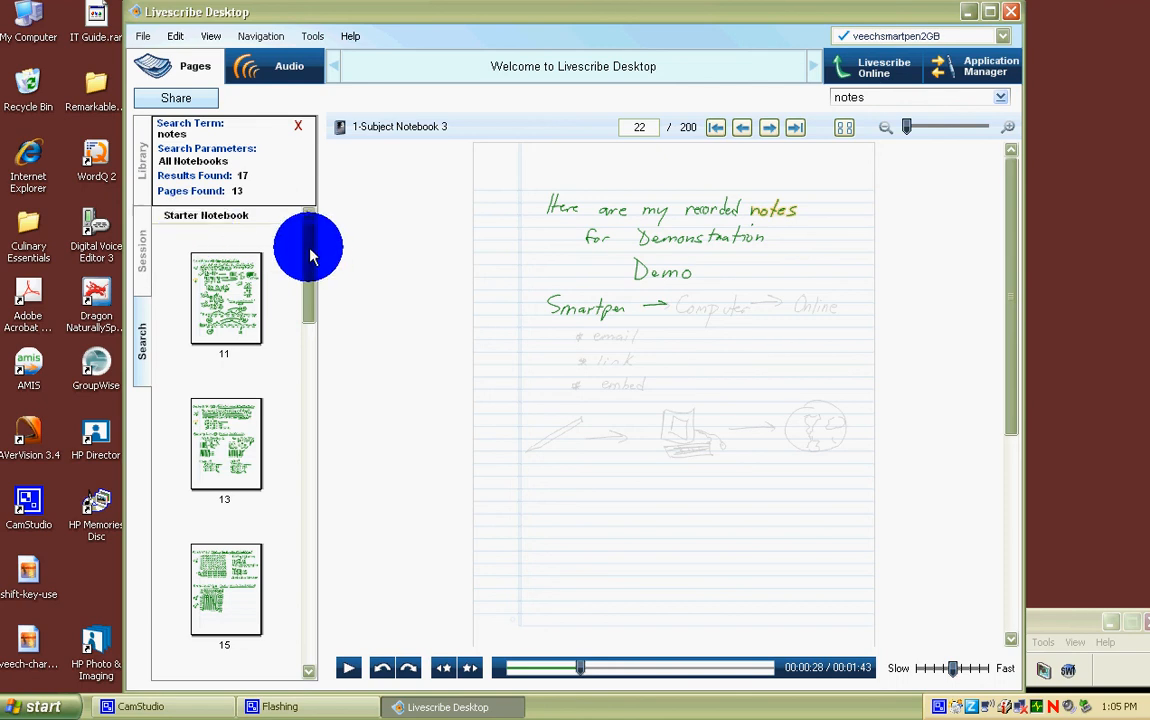
Scroll the "notes" search results down to 1-Subject Notebook 3's page 22 match
{"action": "scroll", "scroll_direction": "down", "scroll_amount": 3}
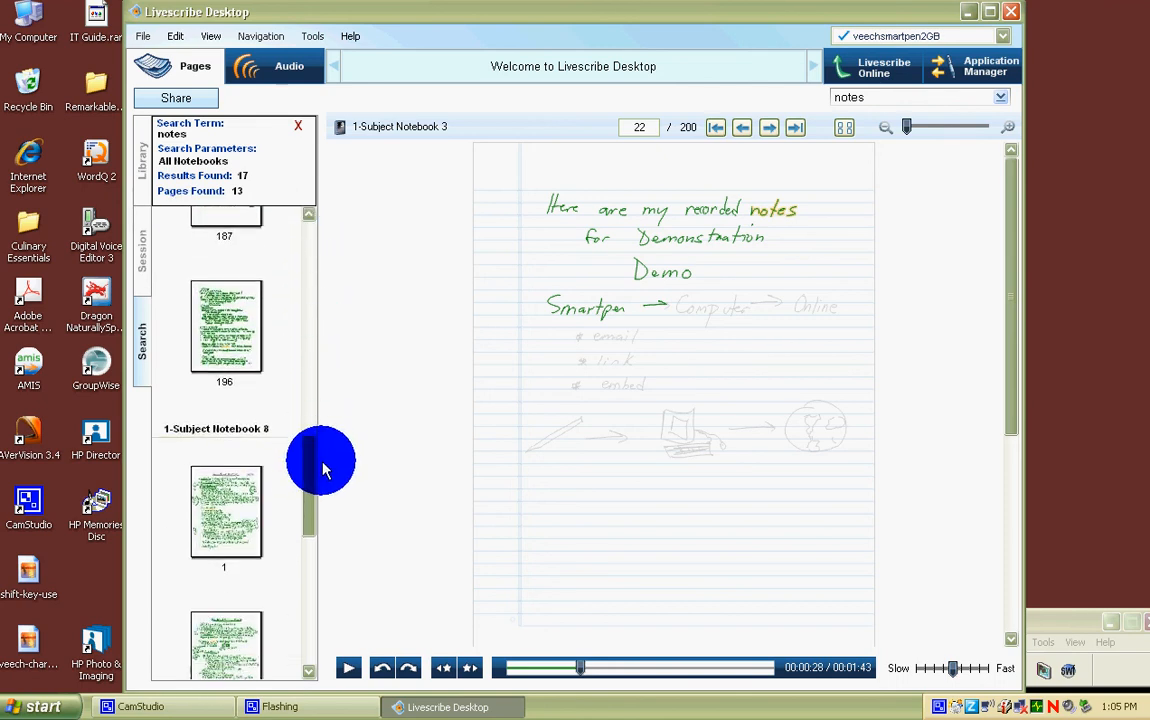
{"action": "scroll", "scroll_direction": "down", "scroll_amount": 3}
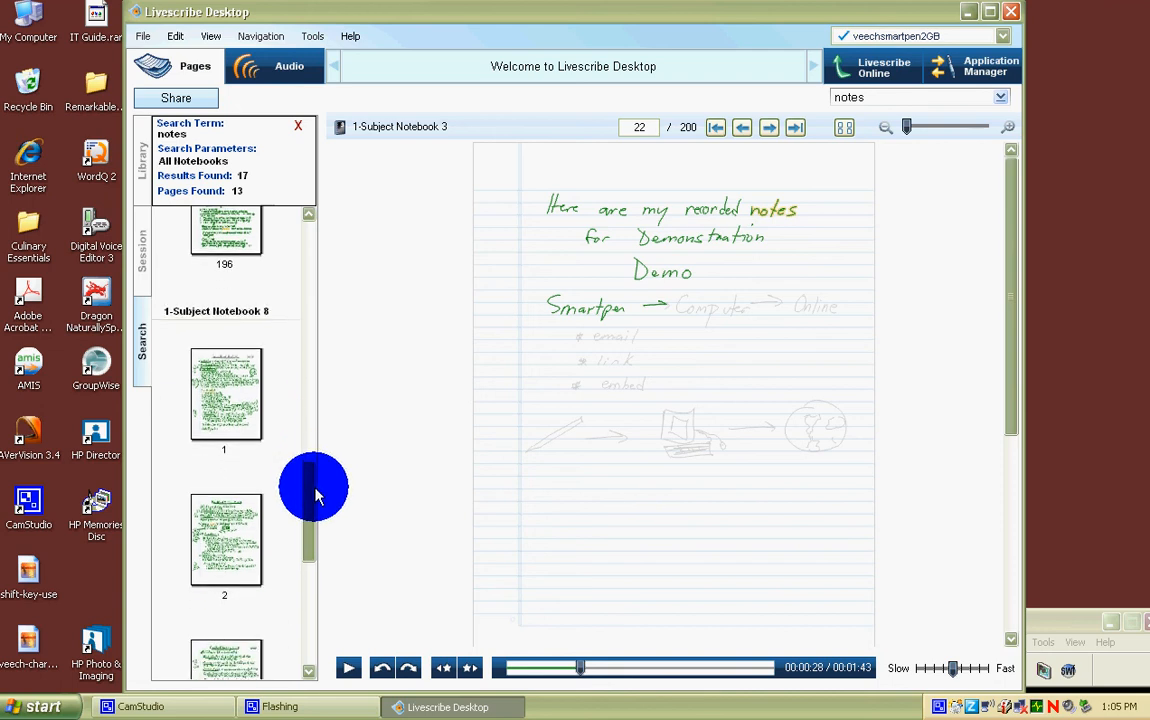
{"action": "scroll", "scroll_direction": "down", "scroll_amount": 3}
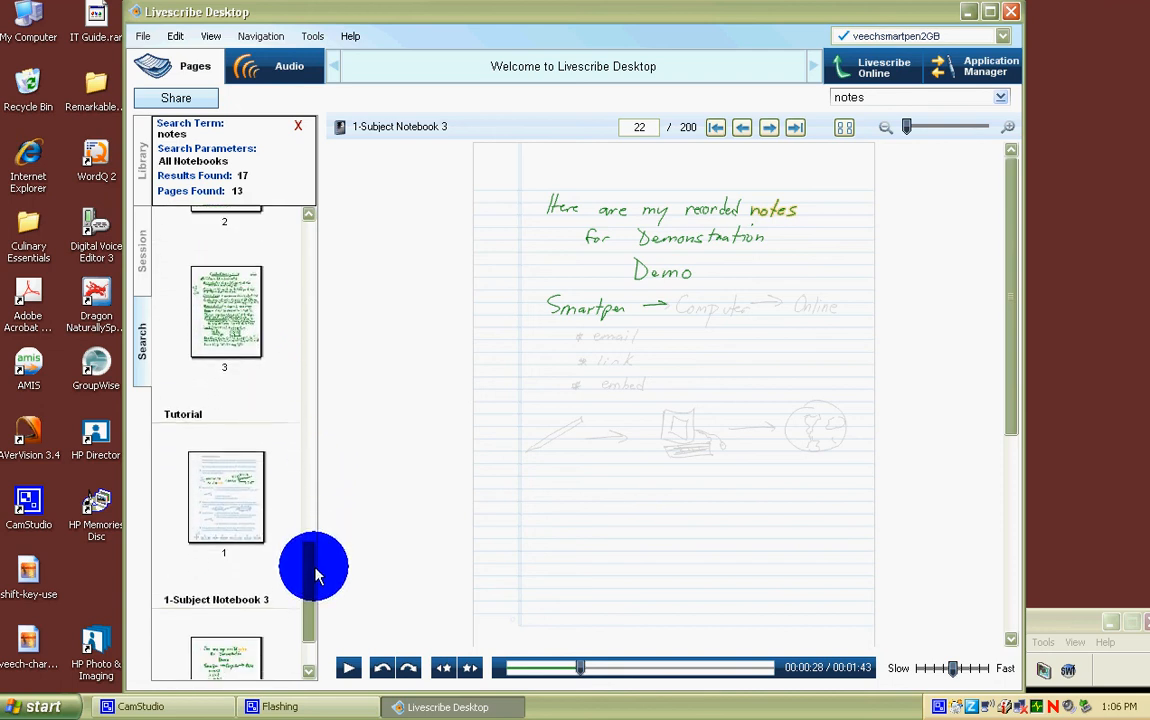
{"action": "scroll", "scroll_direction": "down", "scroll_amount": 3}
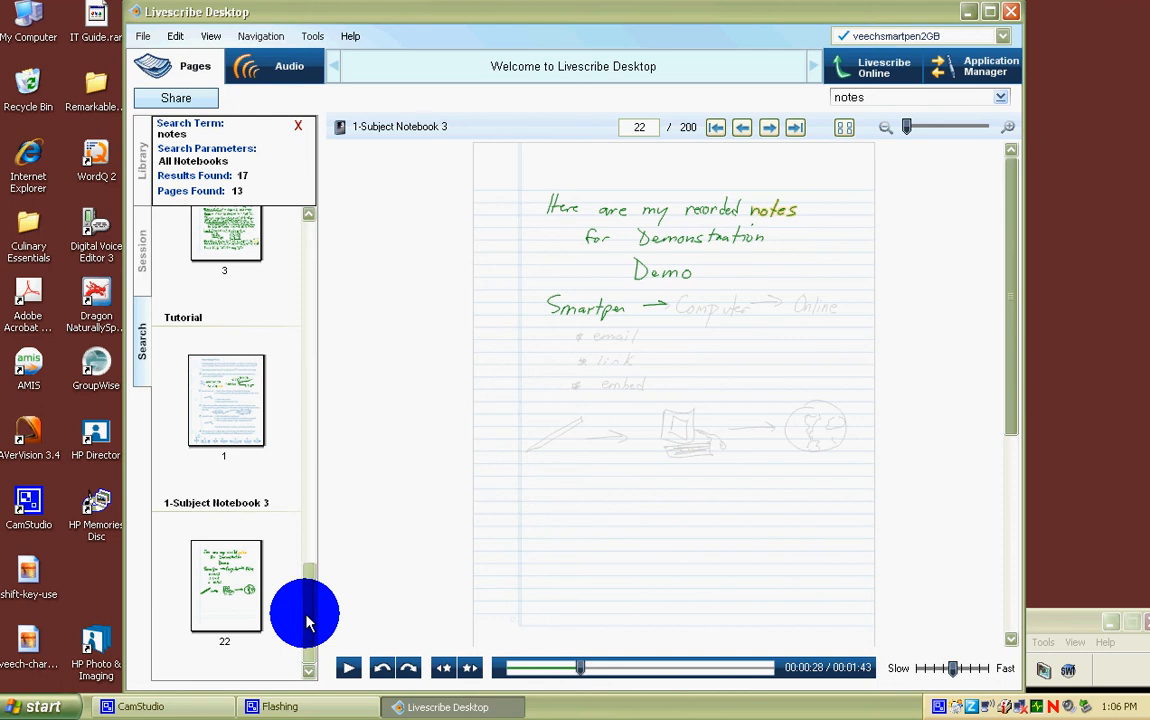
{"action": "mouse_move", "coordinate": [246, 578]}
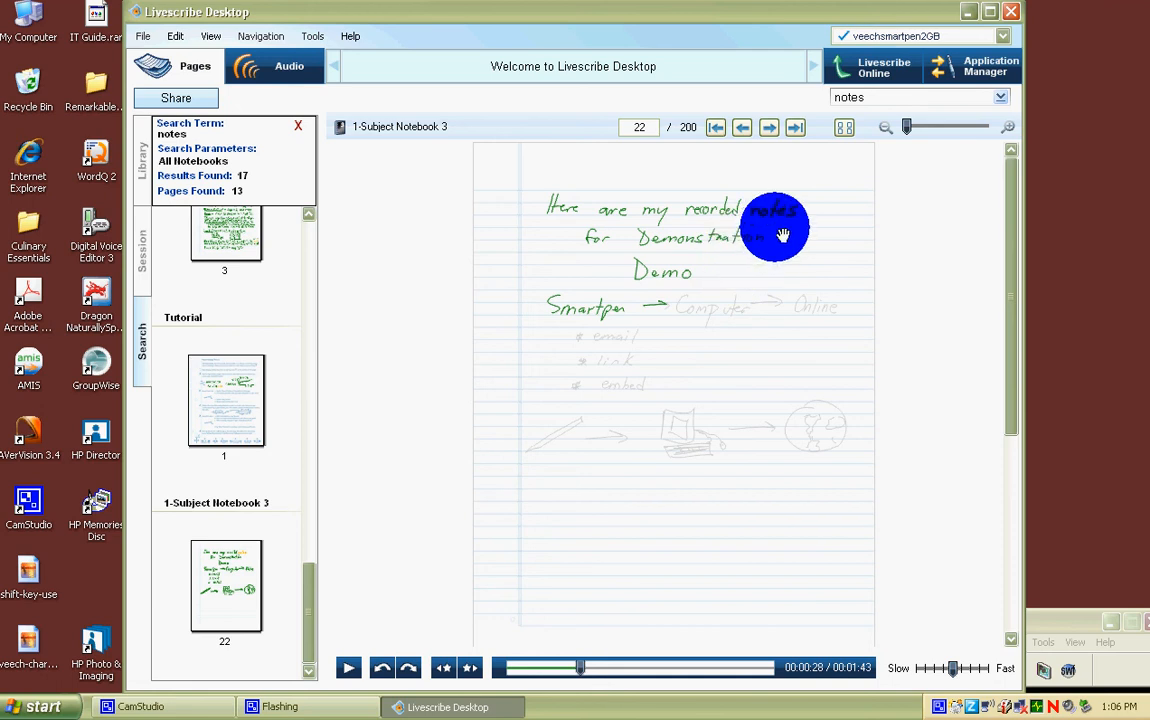
Magnify page 22 so the highlighted word "notes" in the first line is readable
{"action": "left_click", "coordinate": [938, 128]}
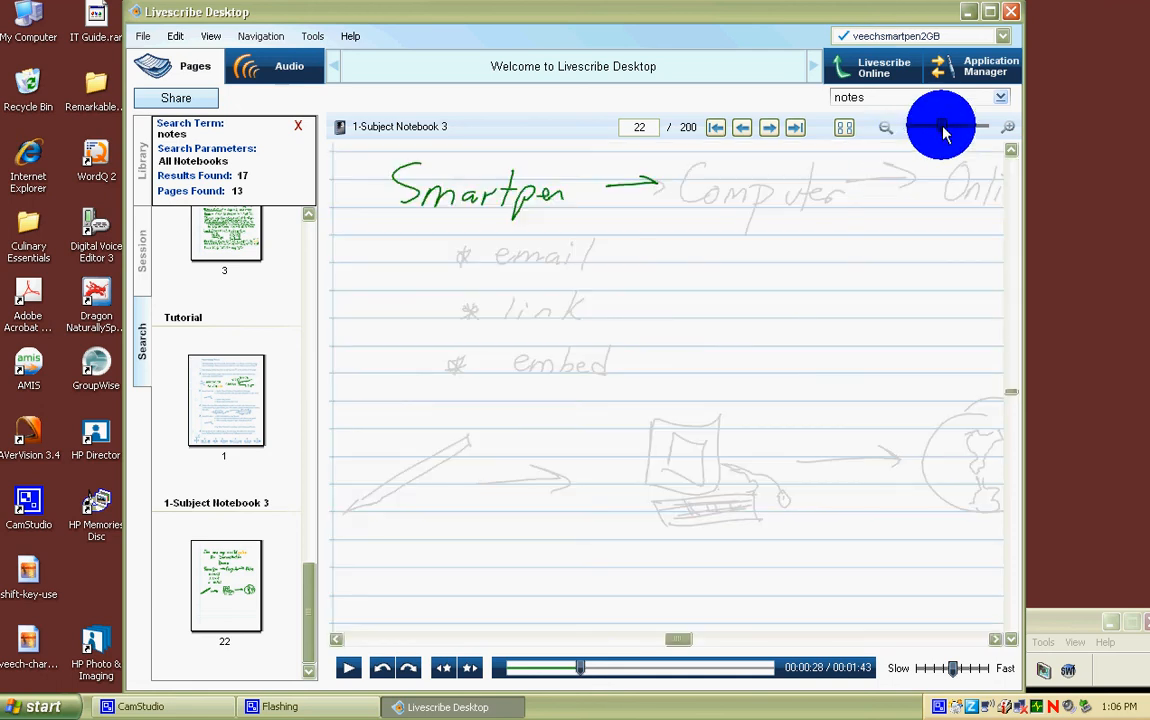
{"action": "mouse_move", "coordinate": [1008, 392]}
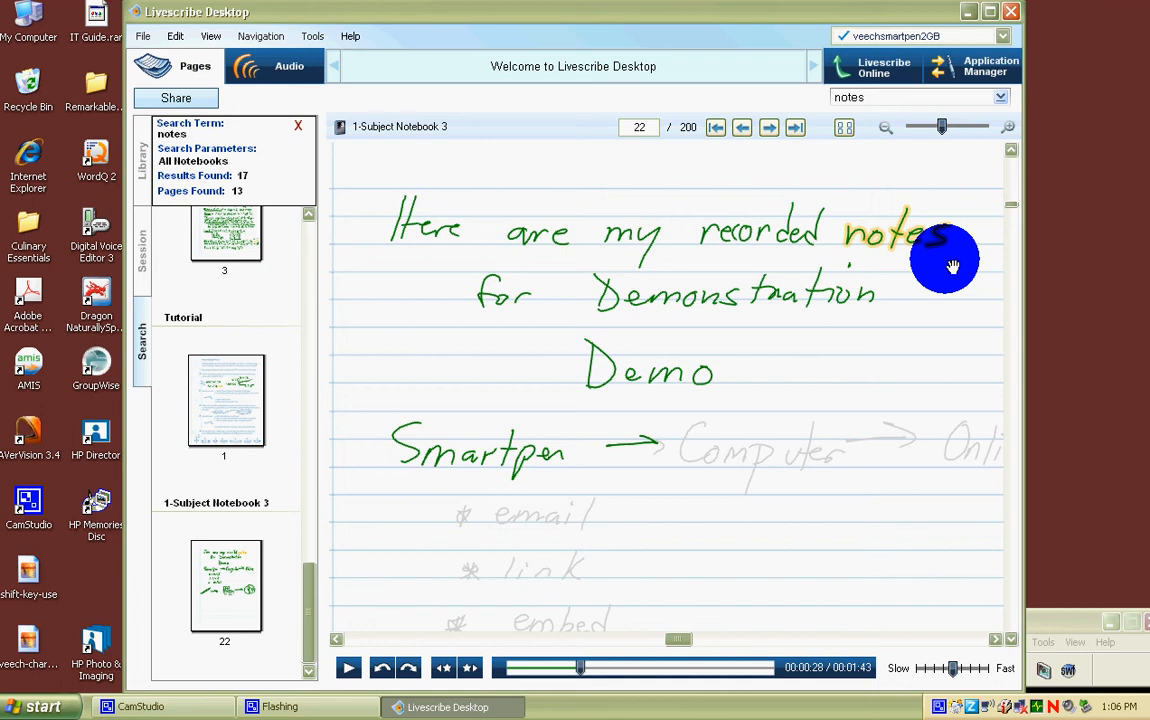
{"action": "mouse_move", "coordinate": [780, 178]}
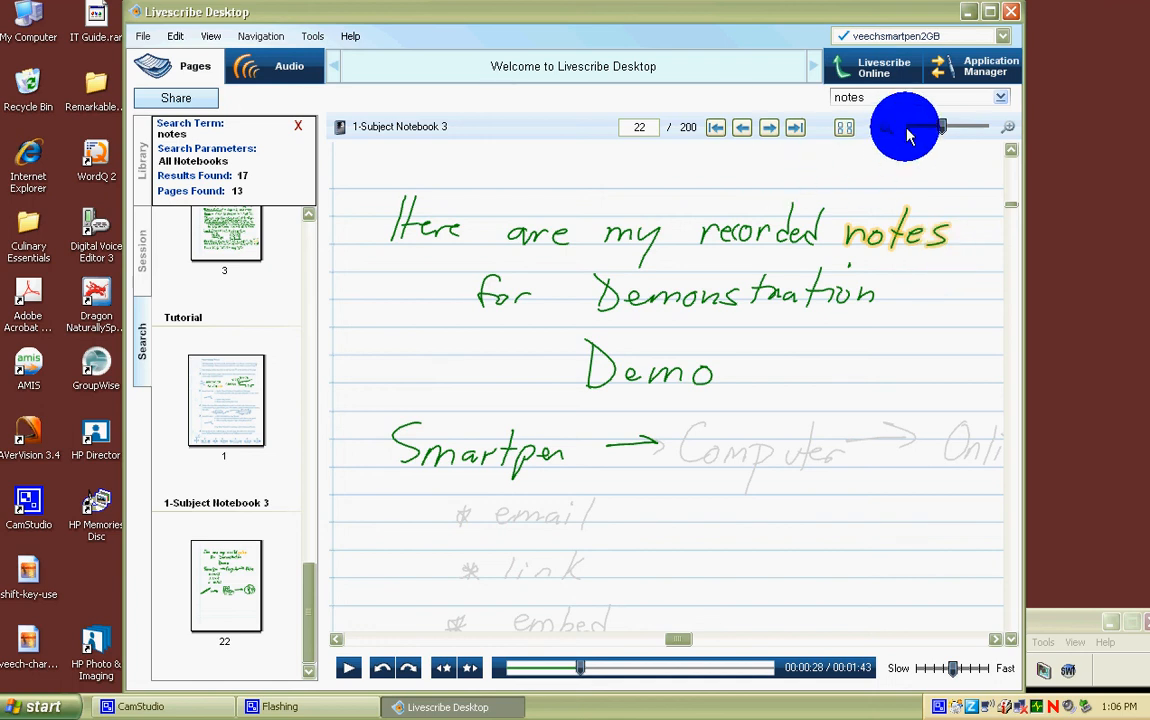
Fit the whole page in view and flip via pages 39 and 21 back to page 16
{"action": "left_click", "coordinate": [884, 128]}
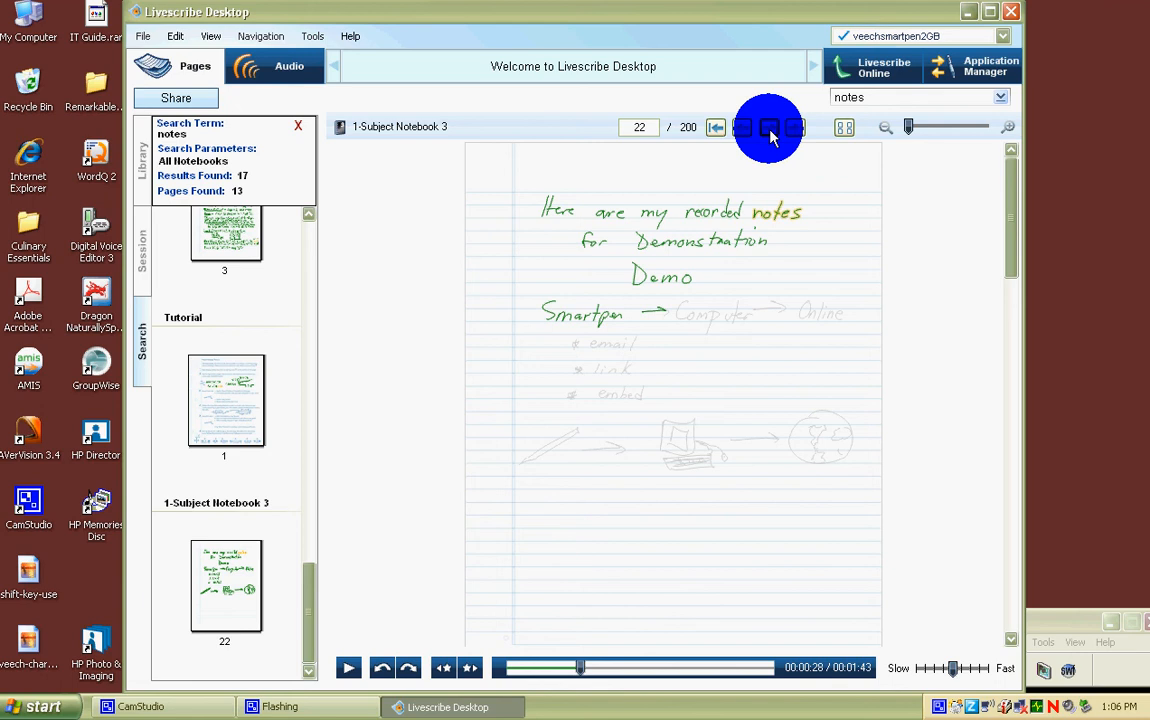
{"action": "left_click", "coordinate": [796, 128]}
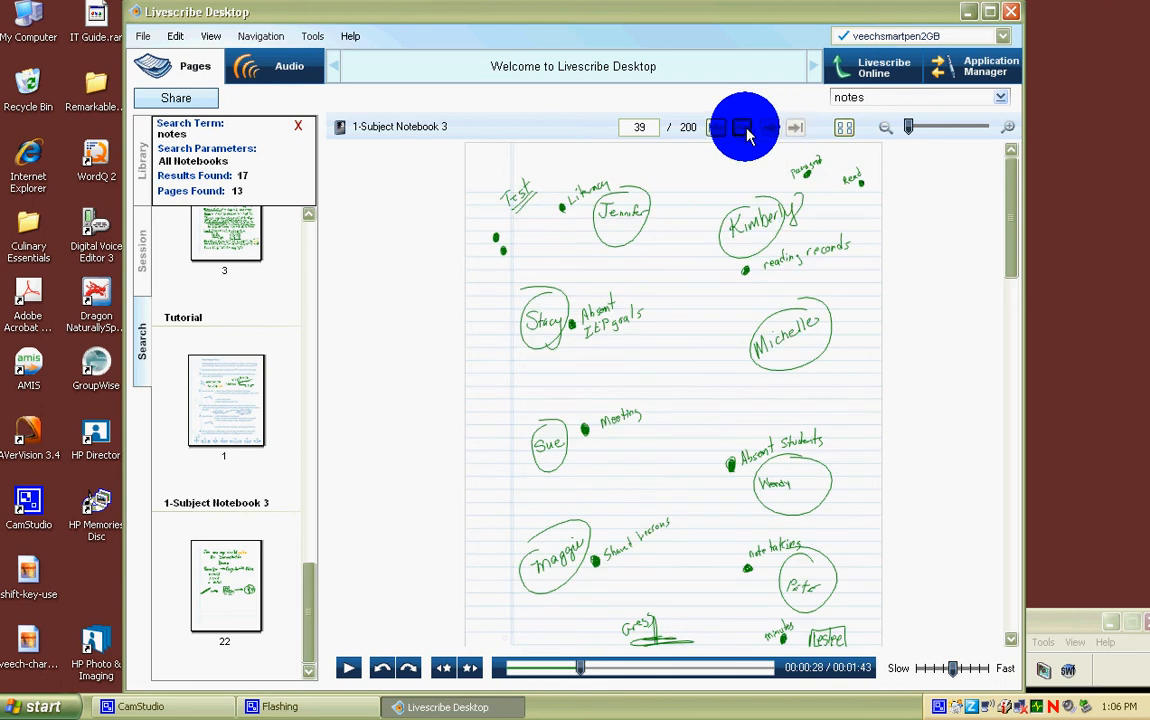
{"action": "left_click", "coordinate": [716, 128]}
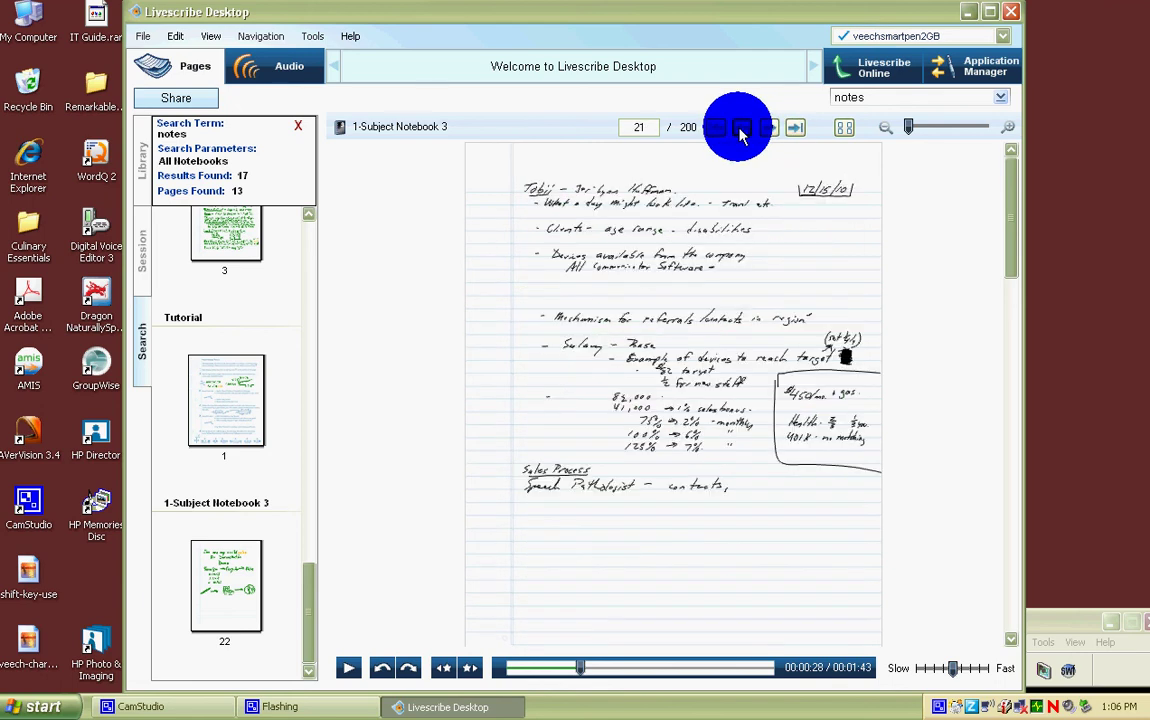
{"action": "left_click", "coordinate": [716, 128]}
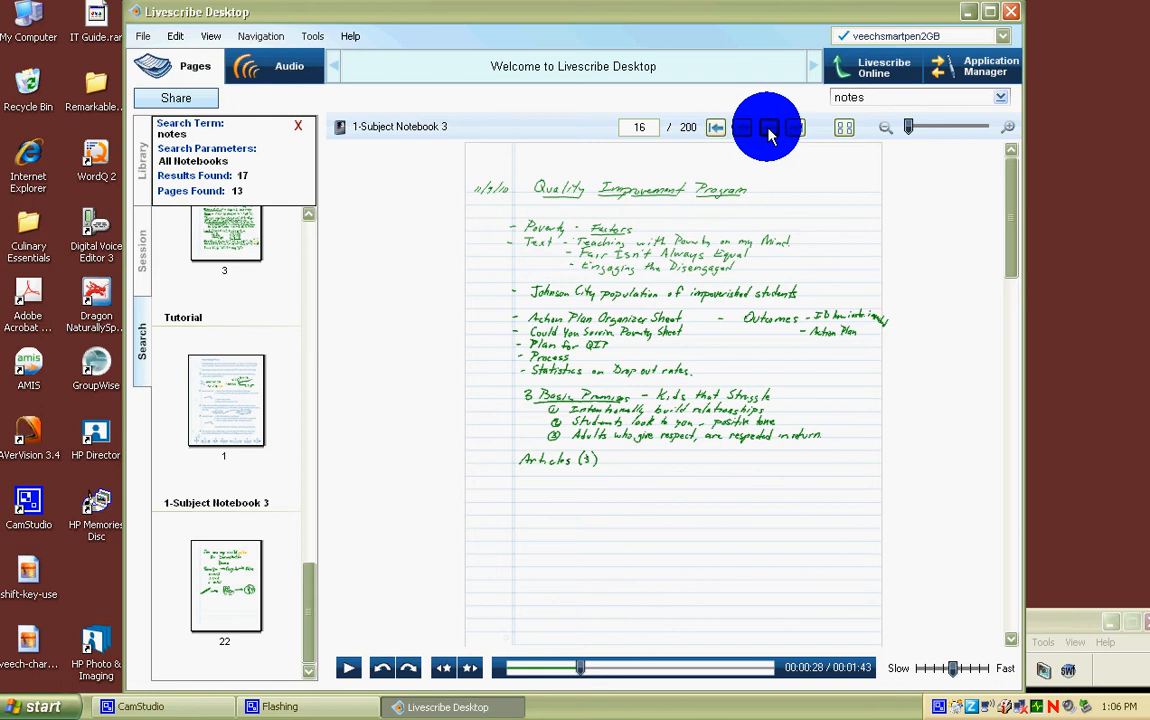
{"action": "mouse_move", "coordinate": [418, 628]}
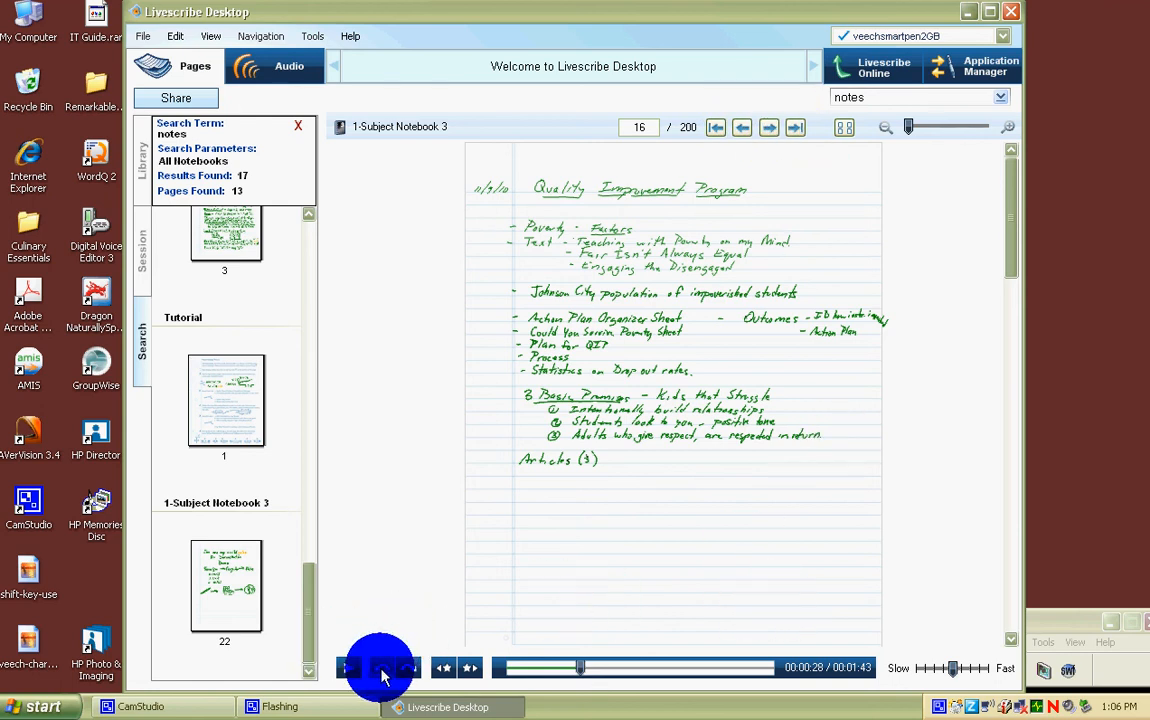
Rewind page 16's Quality Improvement Program audio, replay it to 35 seconds and pause
{"action": "left_click", "coordinate": [380, 668]}
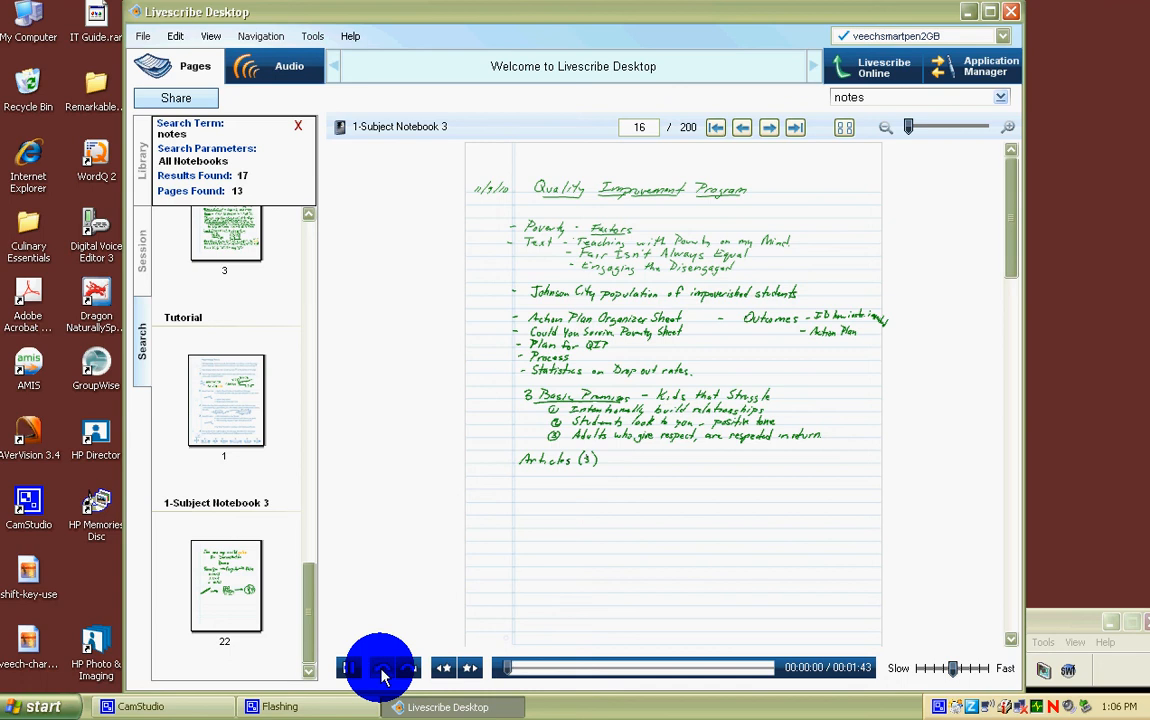
{"action": "left_click", "coordinate": [378, 668]}
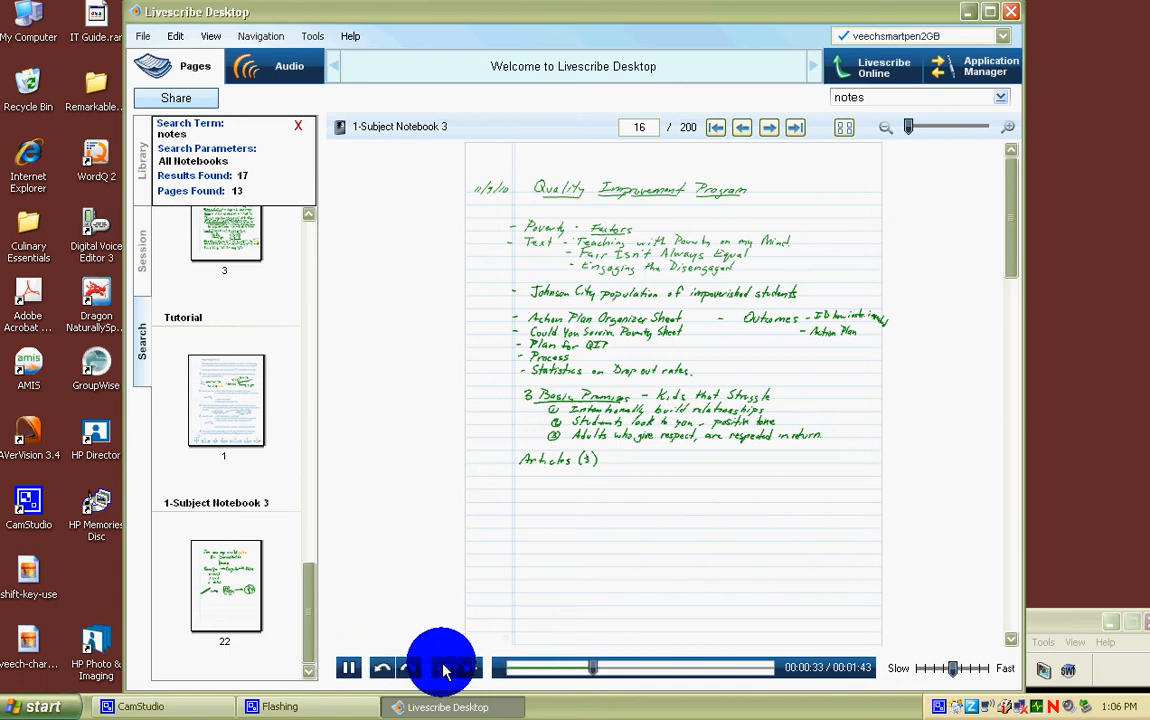
{"action": "left_click", "coordinate": [348, 668]}
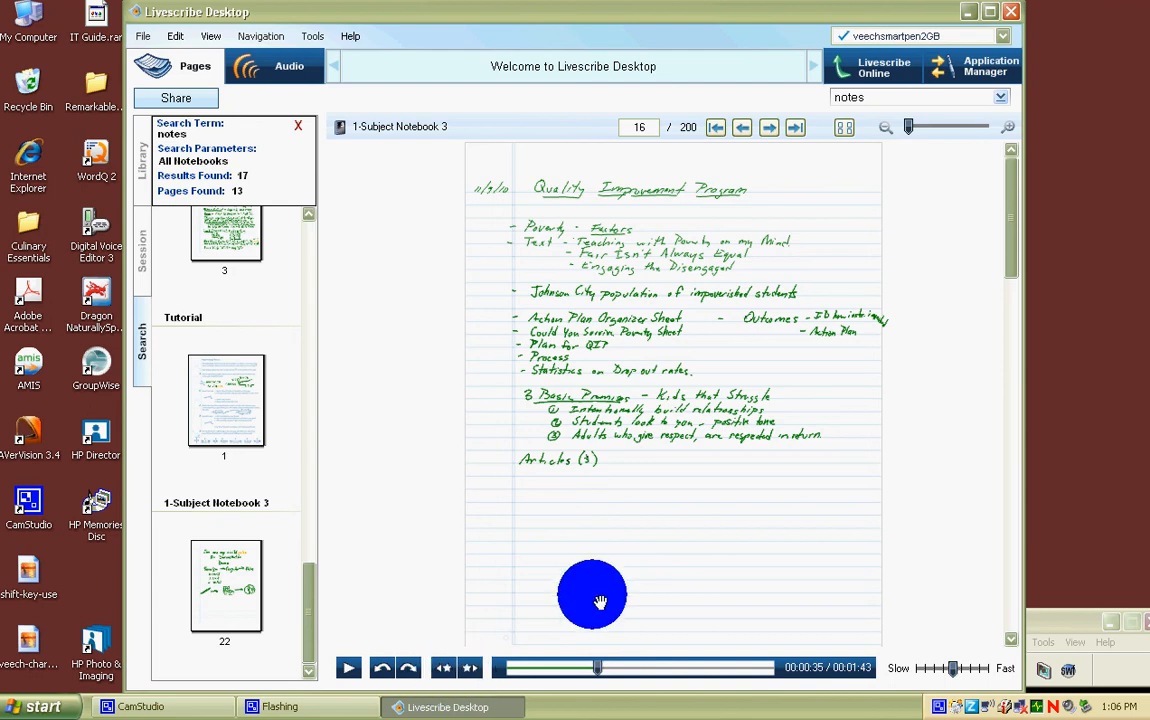
{"action": "mouse_move", "coordinate": [824, 304]}
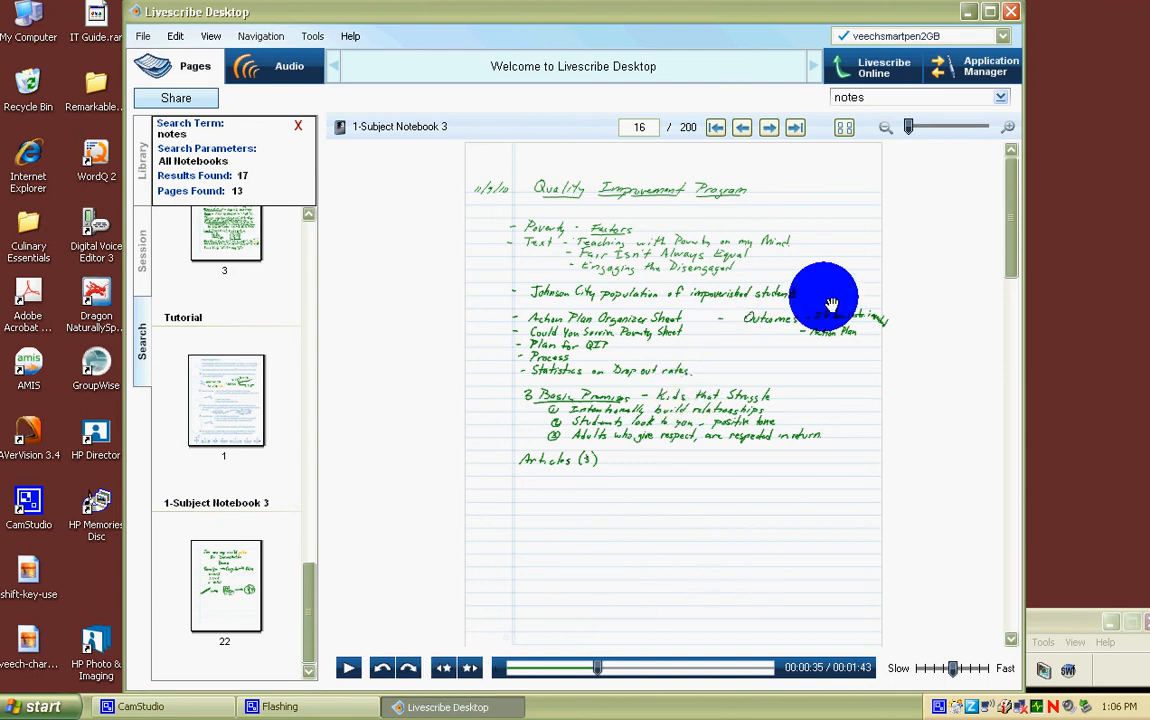
{"action": "left_click", "coordinate": [140, 706]}
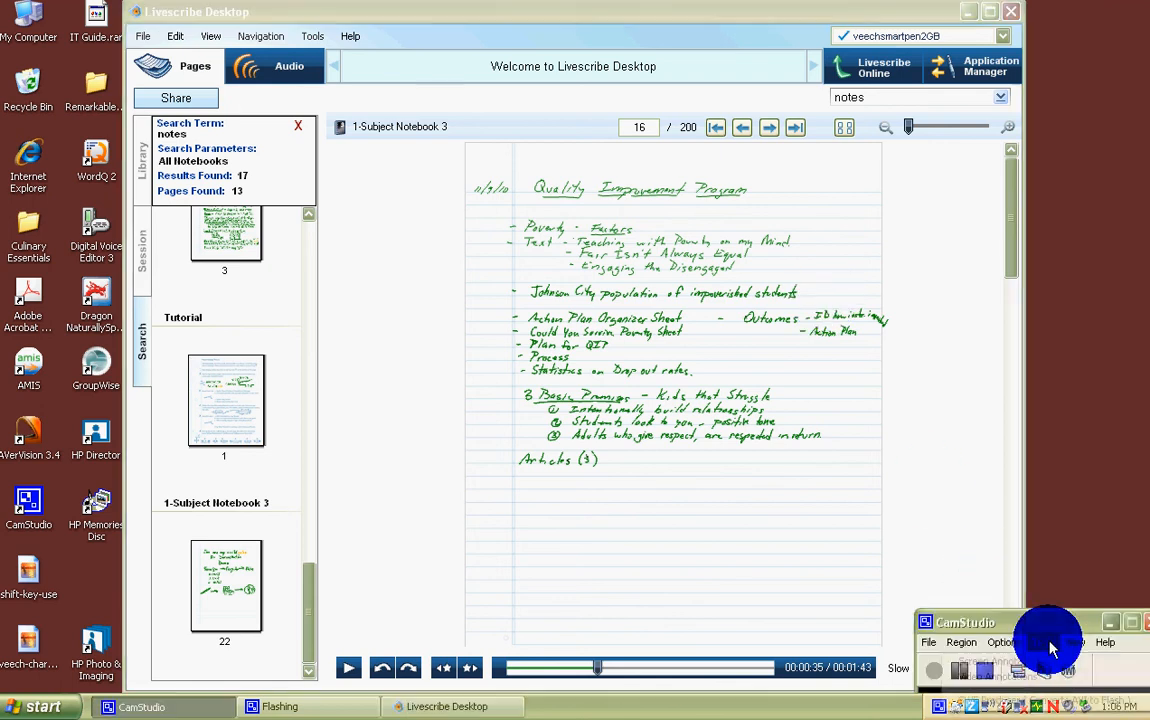